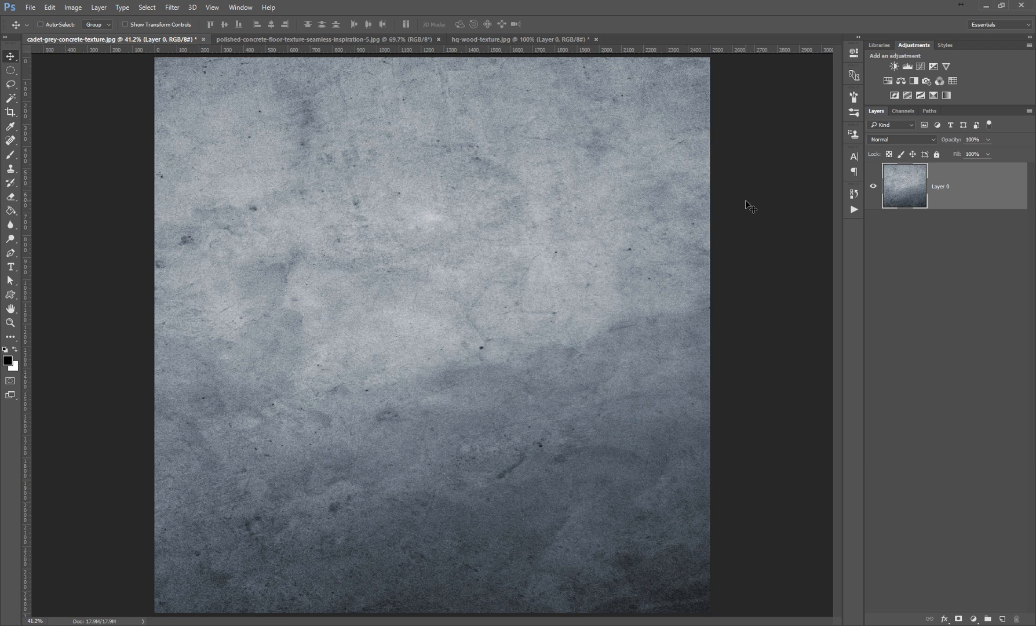
pyautogui.moveTo(306, 118)
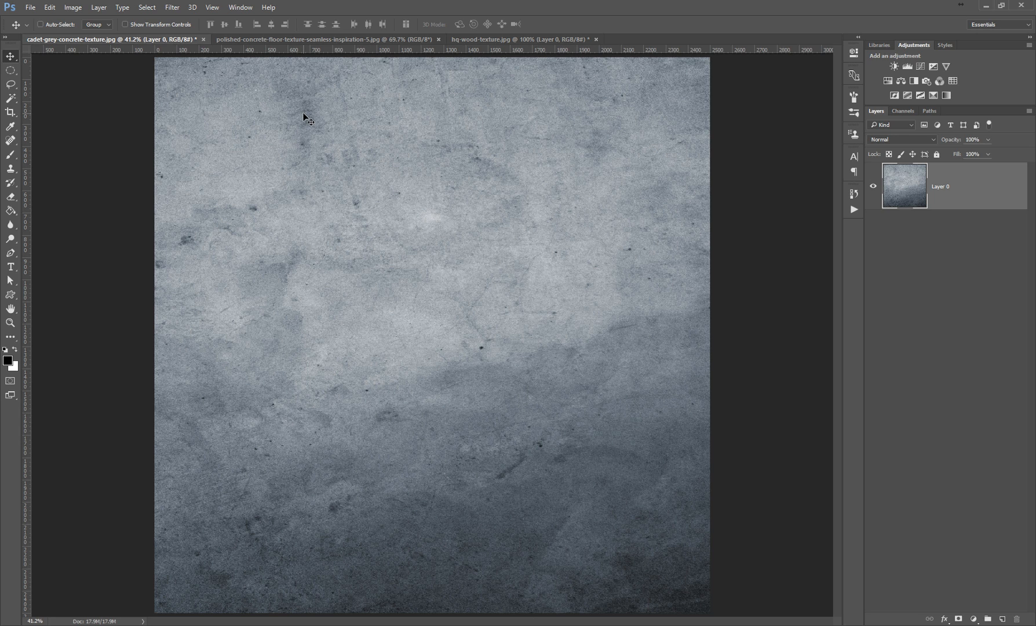
pyautogui.moveTo(462, 377)
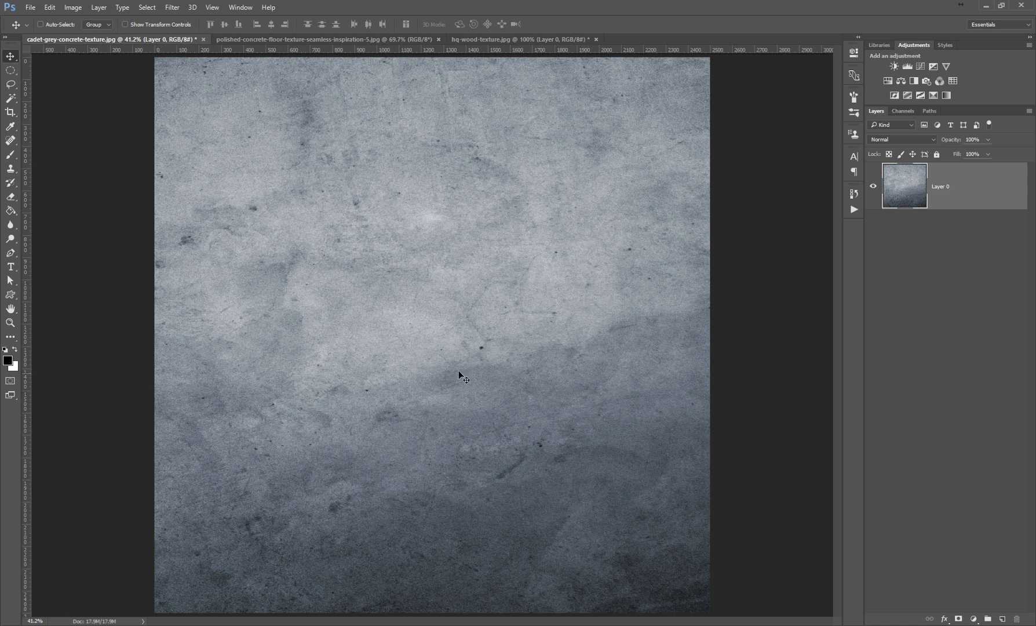
pyautogui.moveTo(557, 337)
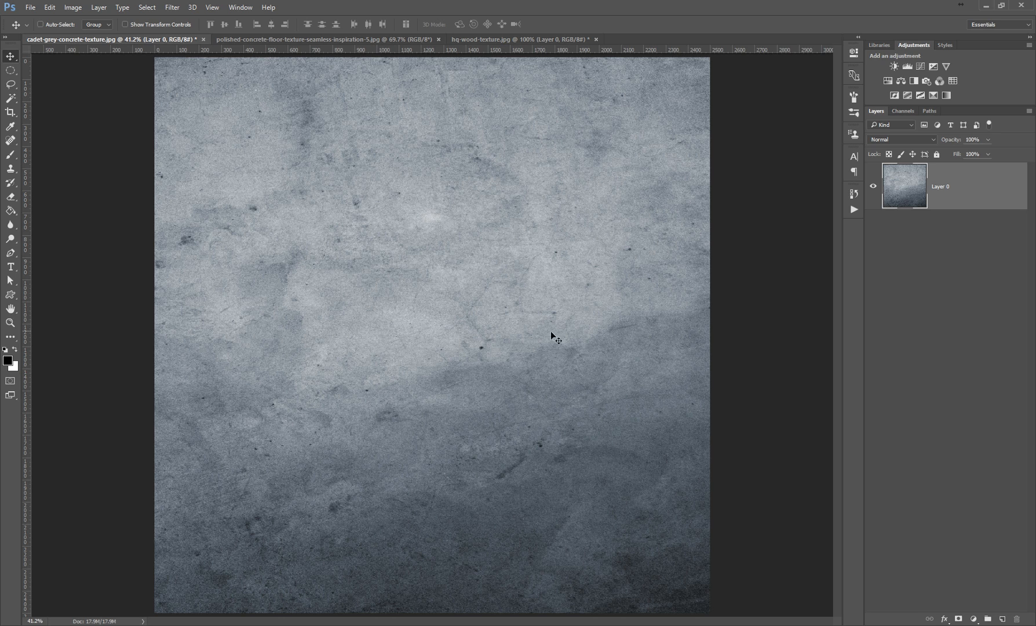
pyautogui.moveTo(709, 482)
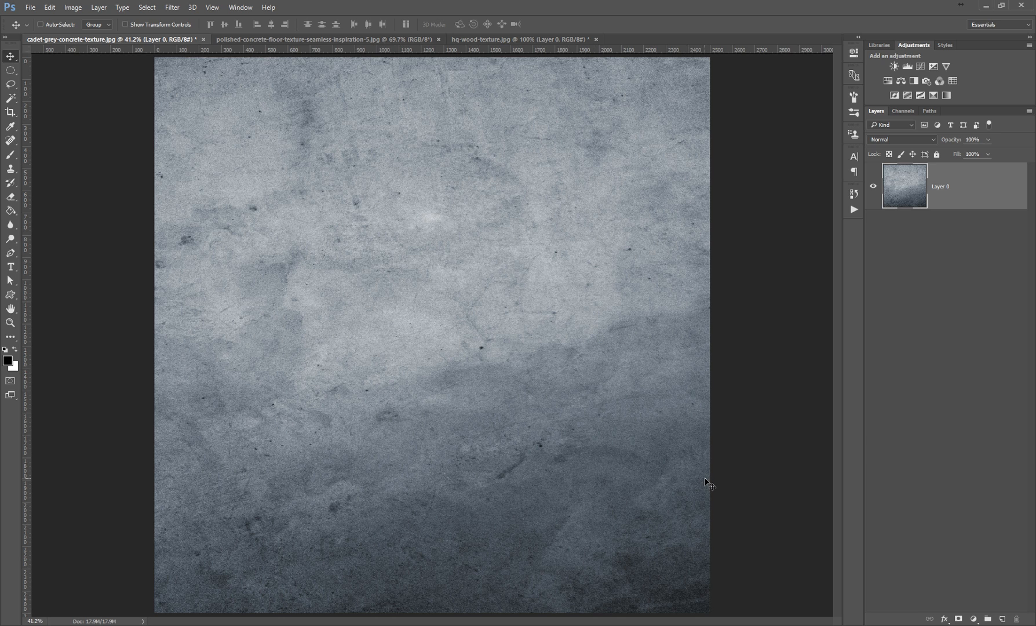
pyautogui.moveTo(687, 463)
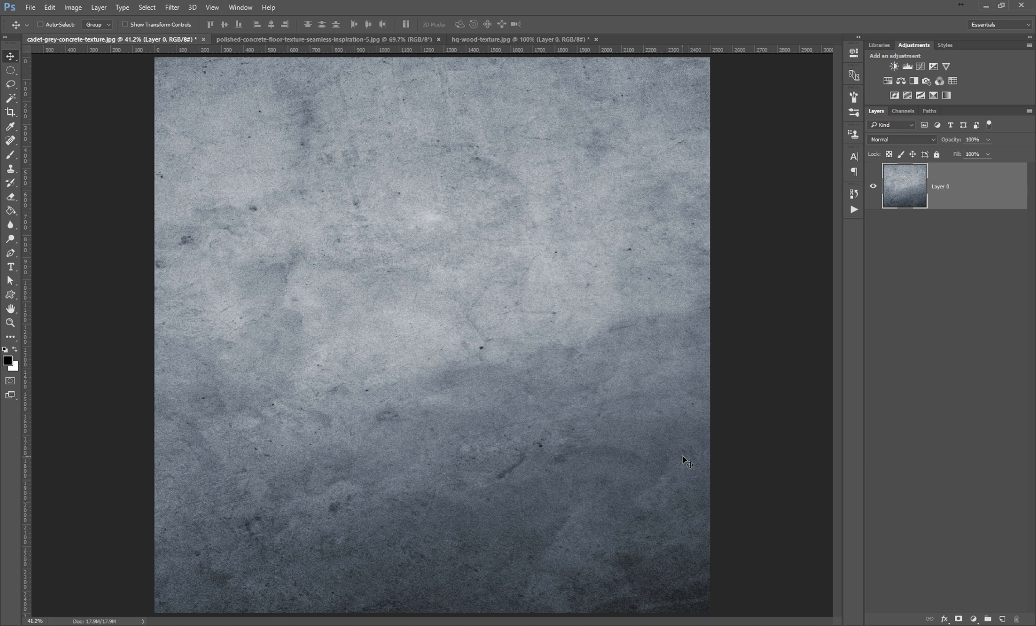
pyautogui.moveTo(630, 411)
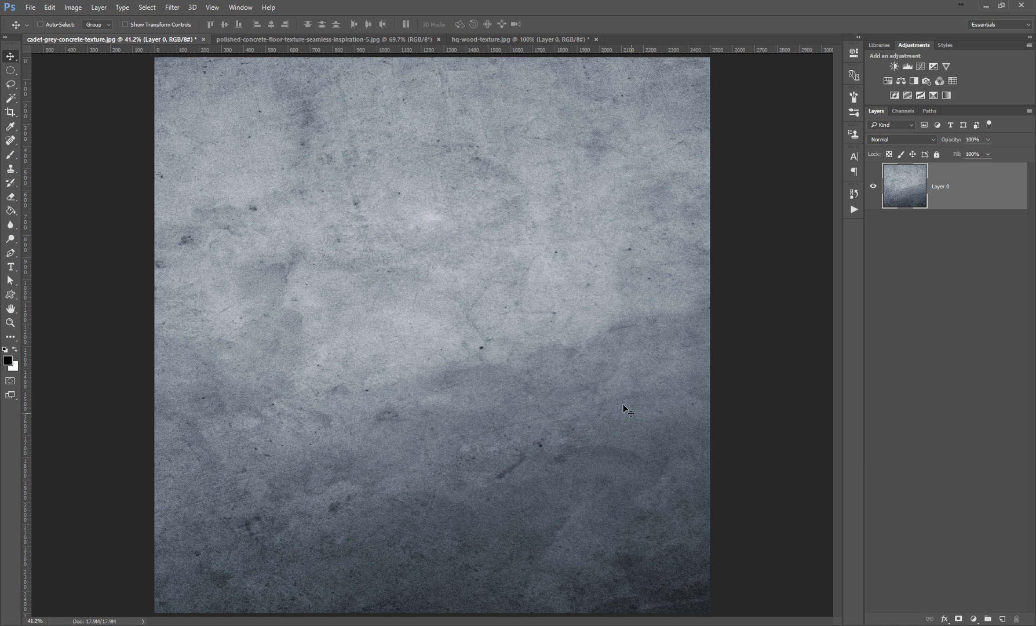
pyautogui.moveTo(458, 189)
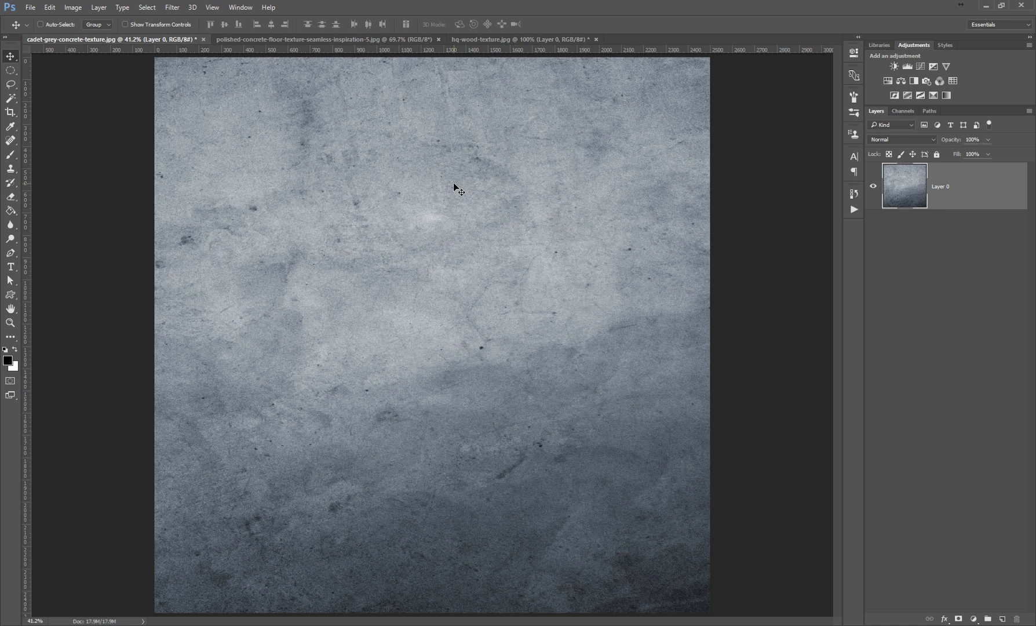
pyautogui.moveTo(477, 332)
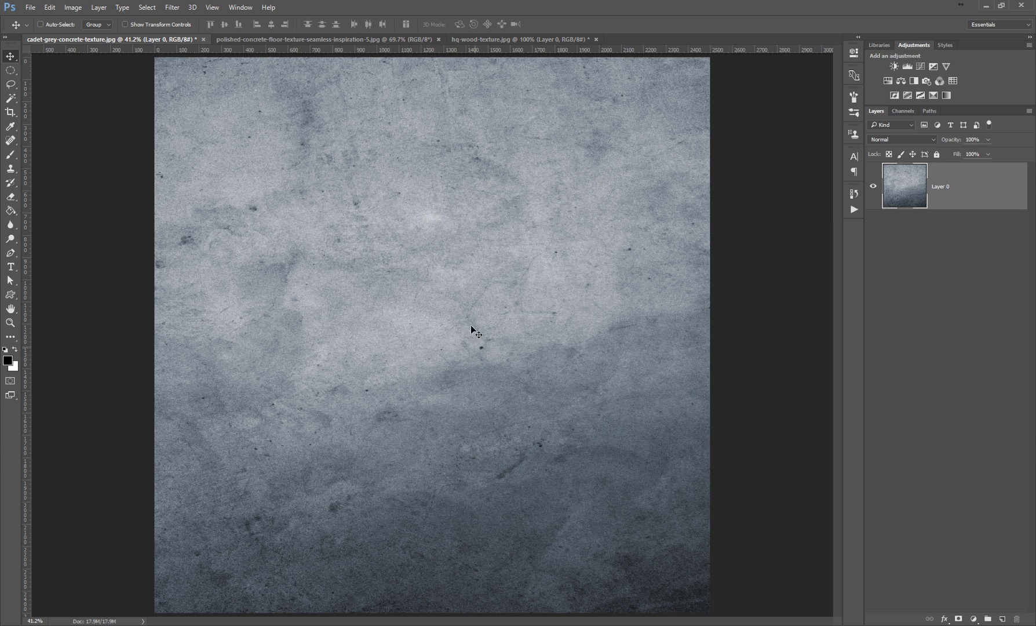
pyautogui.moveTo(344, 237)
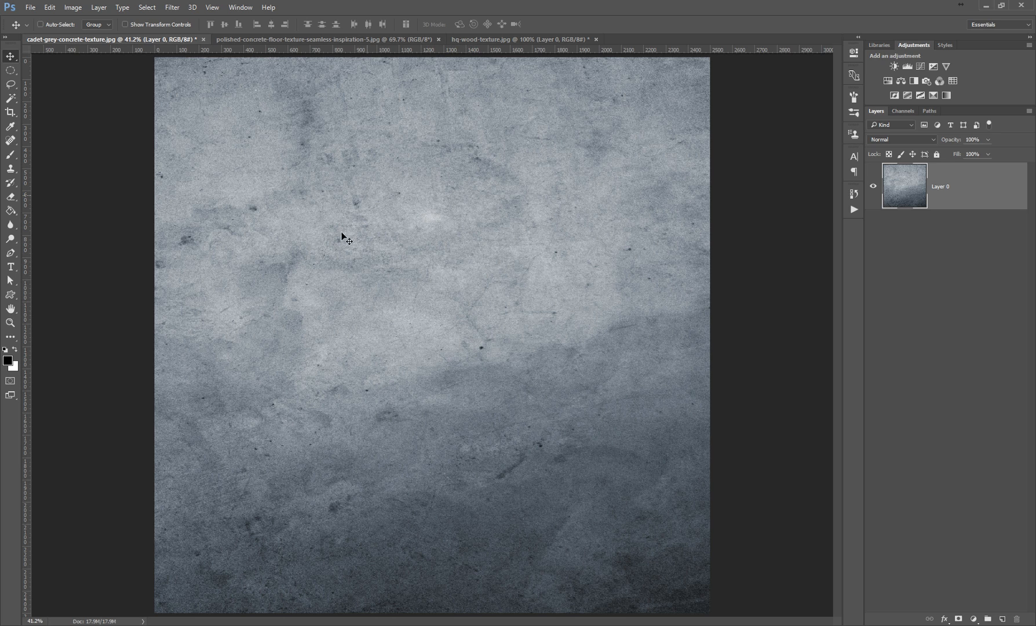
pyautogui.moveTo(559, 460)
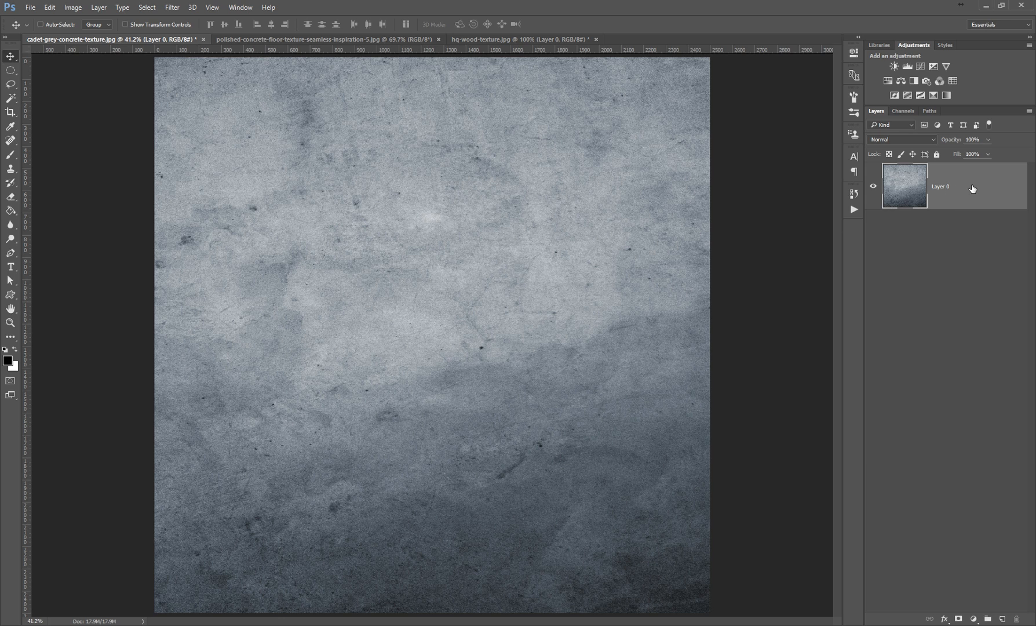
# Step: Select Layer 0, the concrete layer to be duplicated into Group 1
pyautogui.click(40, 25)
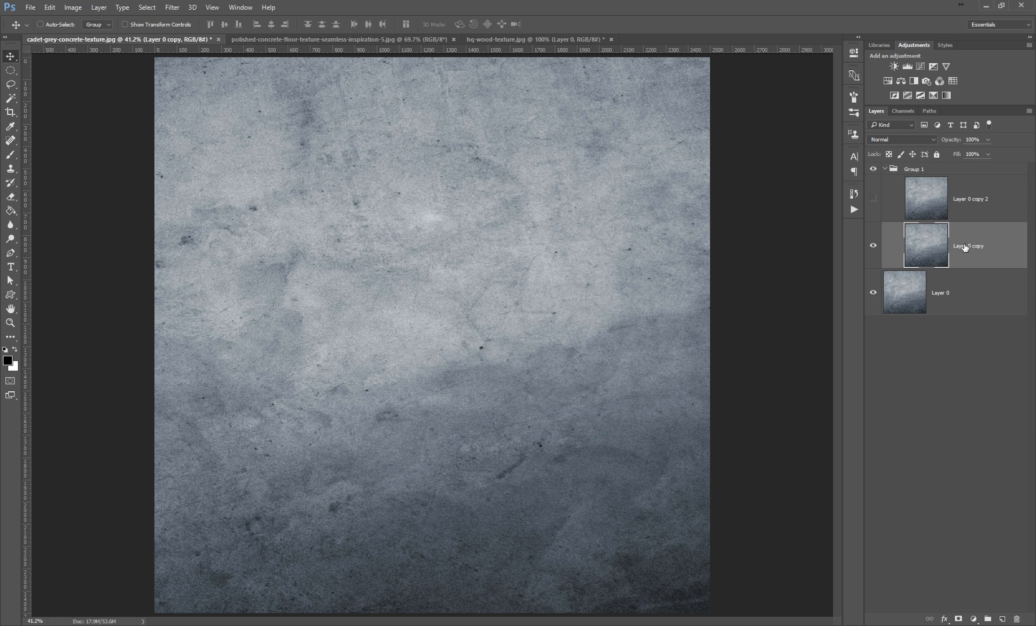
# Step: Apply Filter > Blur > Average to Layer 0 copy, flattening it to grey
pyautogui.click(171, 7)
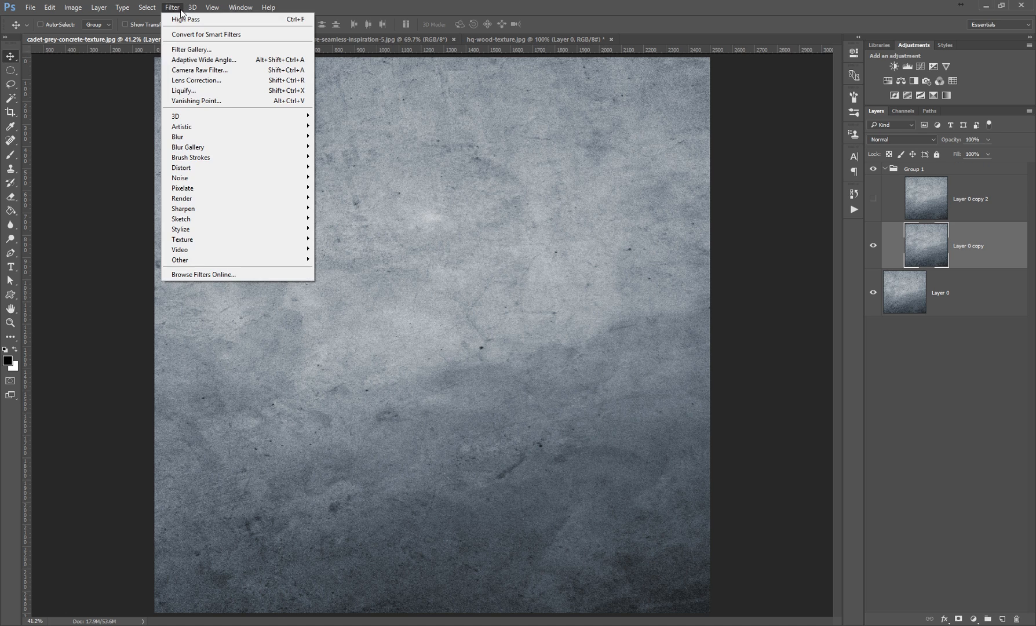
pyautogui.moveTo(177, 137)
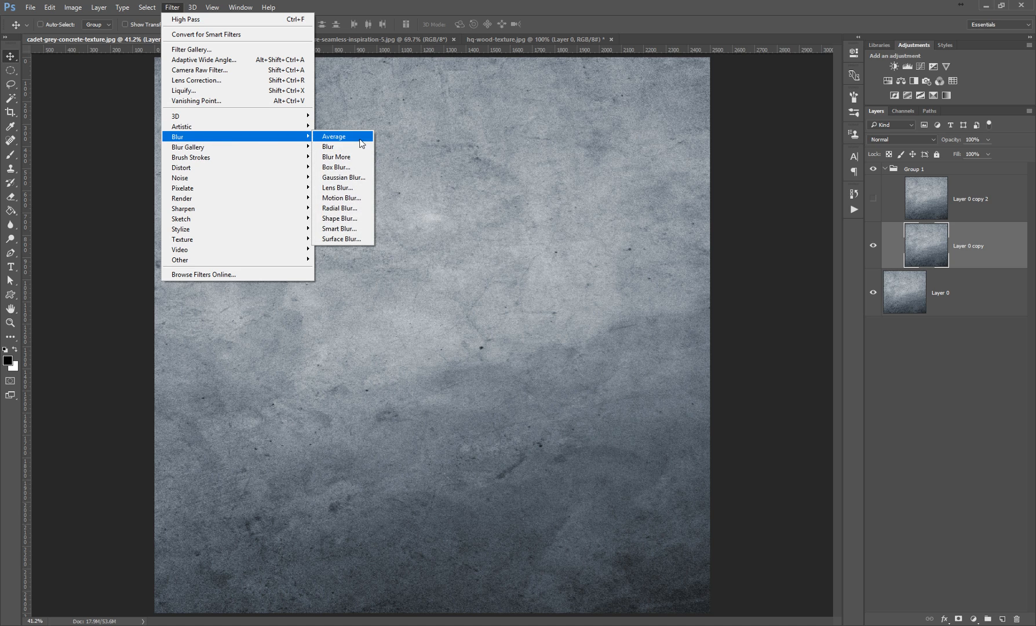
pyautogui.click(334, 137)
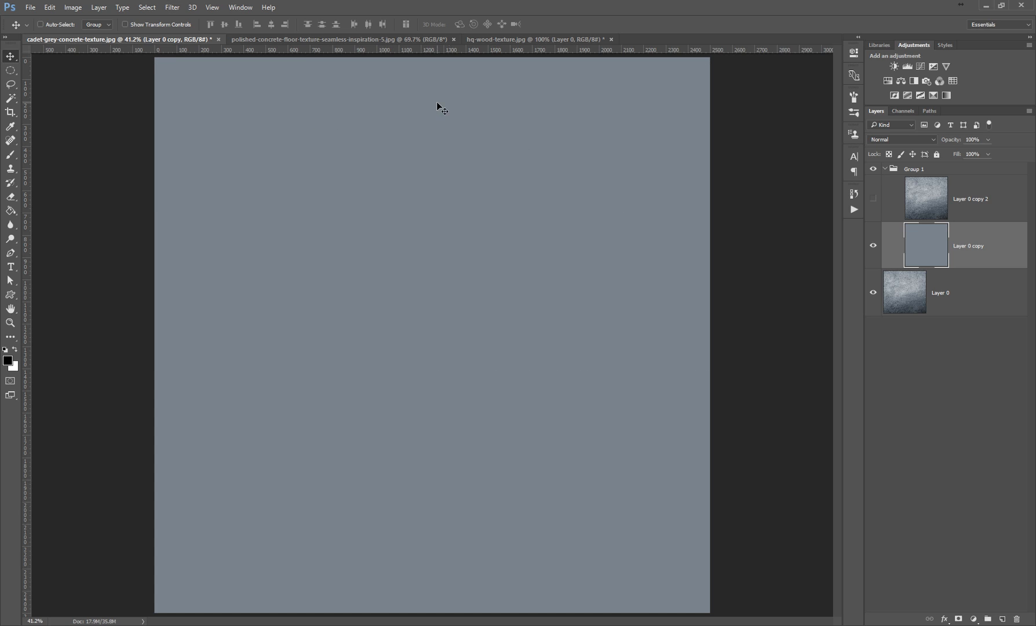
pyautogui.moveTo(509, 509)
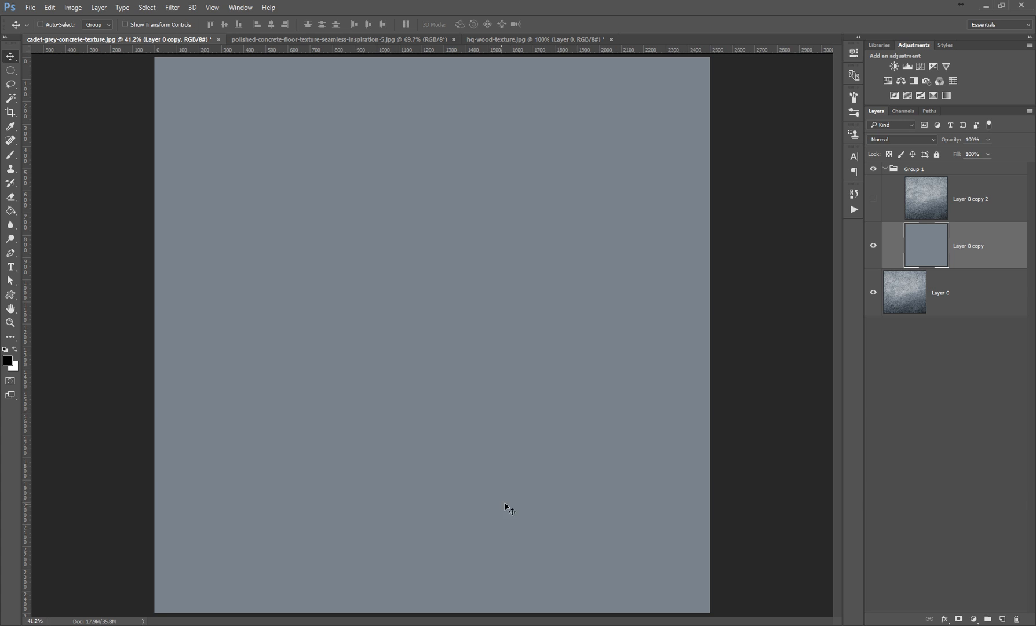
pyautogui.moveTo(609, 211)
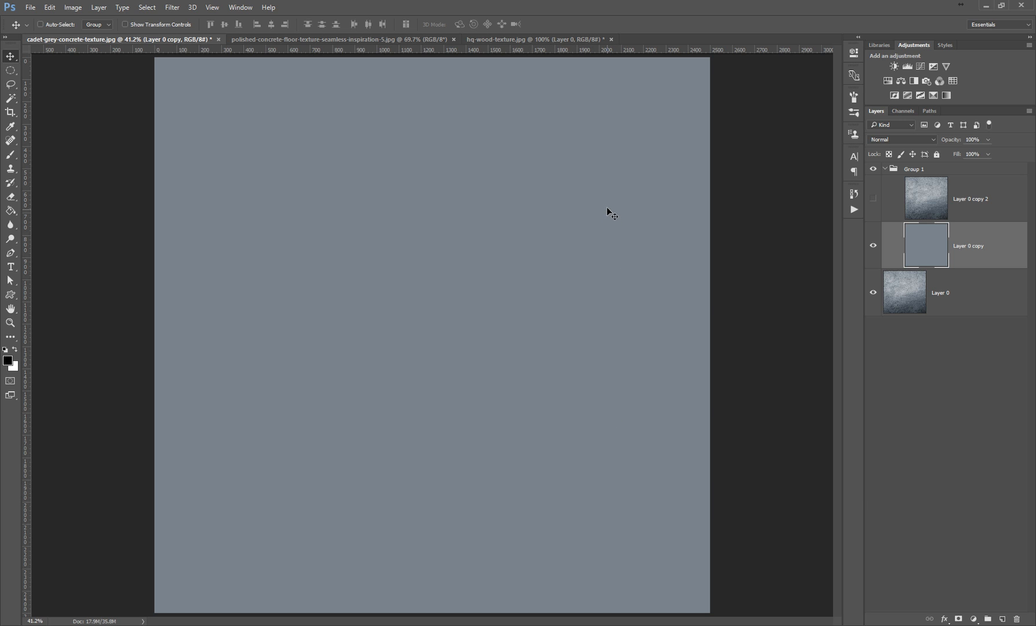
pyautogui.moveTo(972, 246)
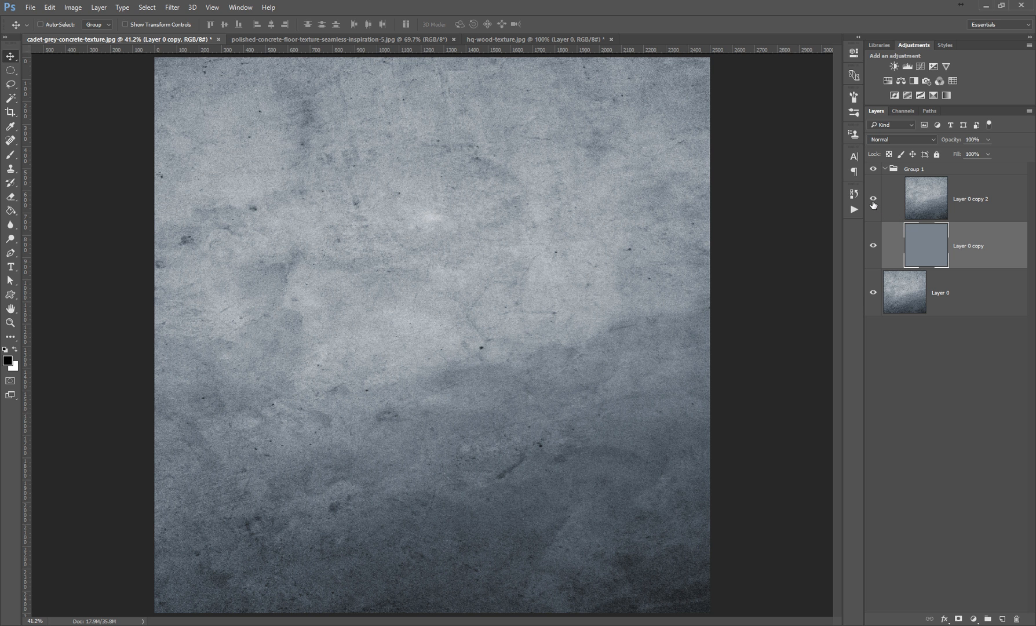
# Step: Set Layer 0 copy 2 to Linear Light blend mode at 50% opacity
pyautogui.click(970, 198)
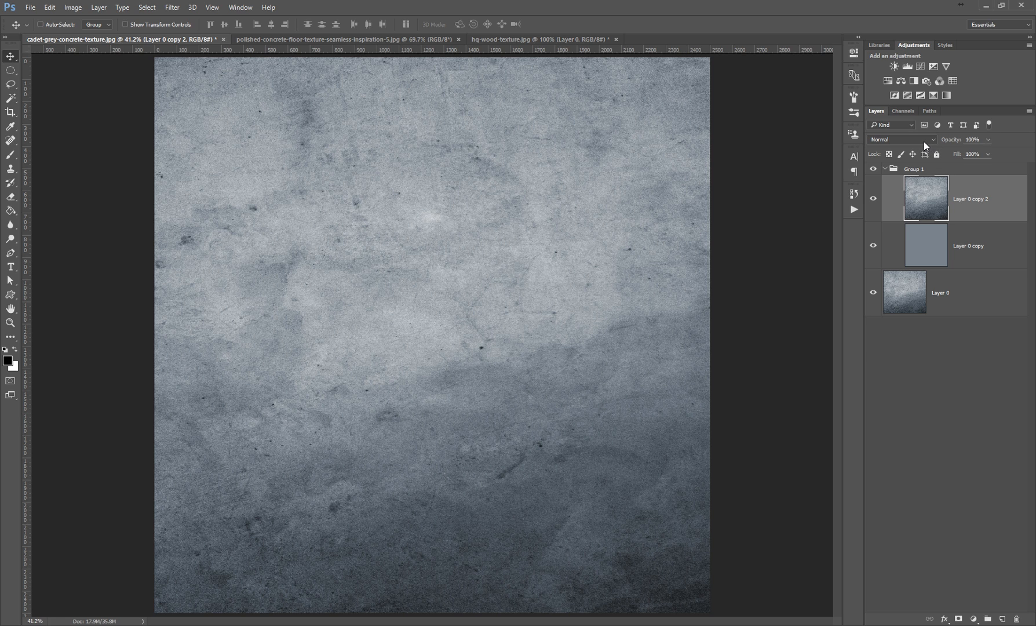
pyautogui.click(901, 139)
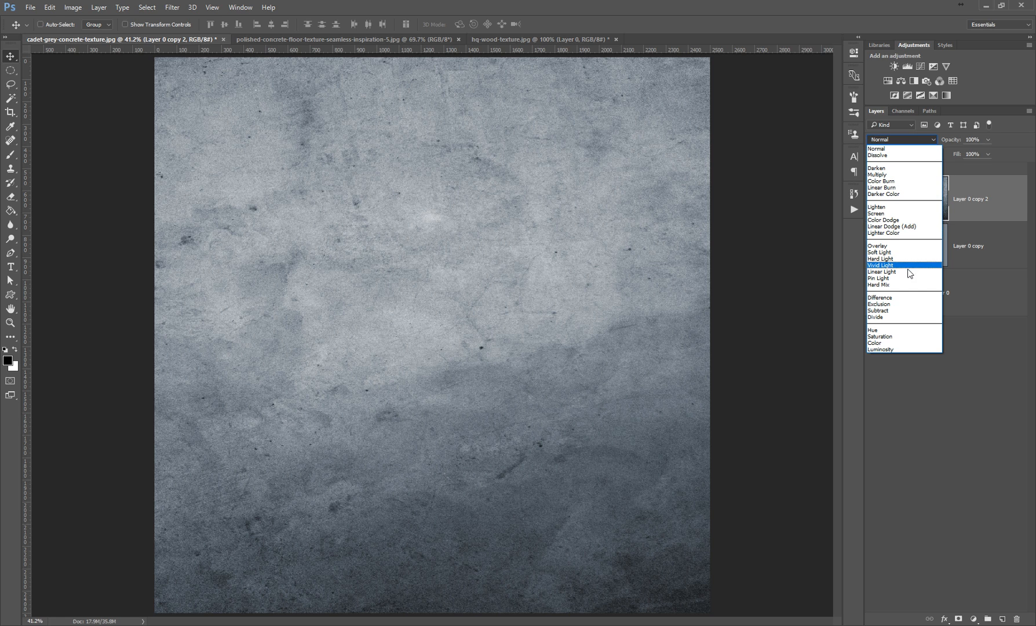
pyautogui.click(881, 271)
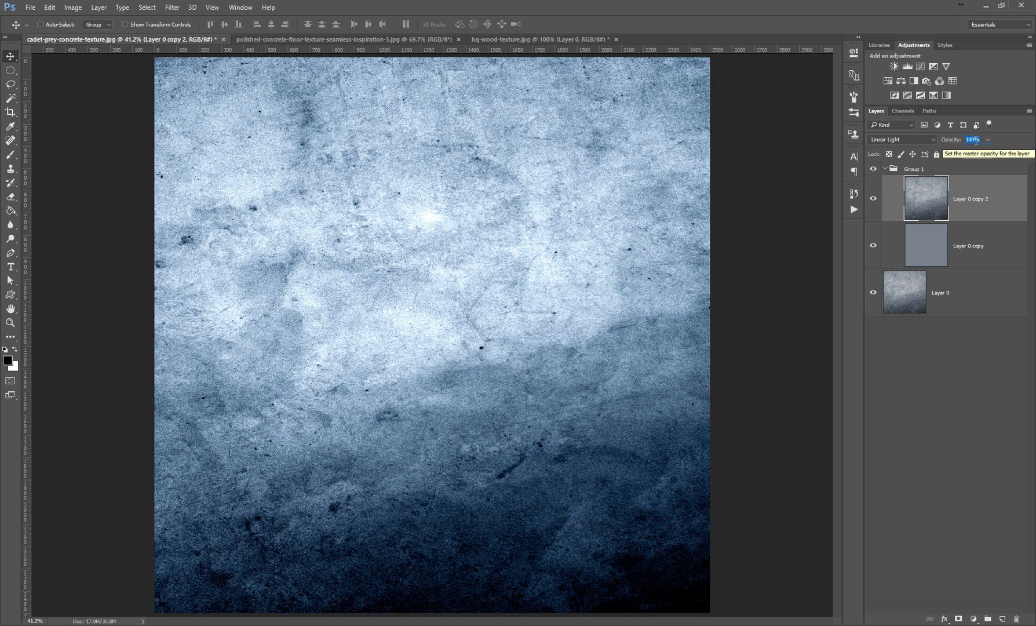
pyautogui.write('50')
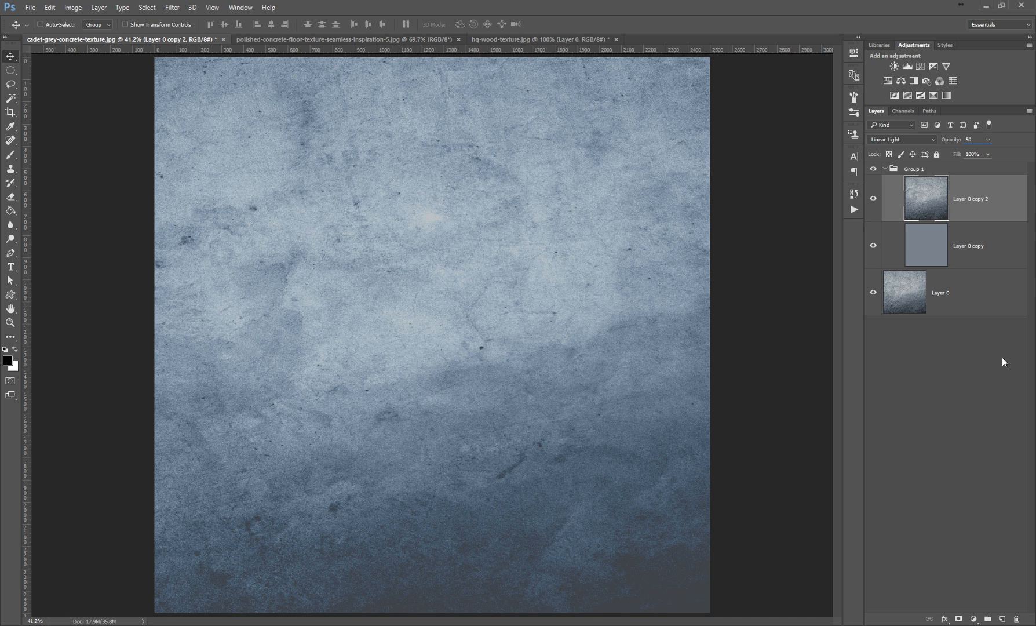
pyautogui.moveTo(295, 65)
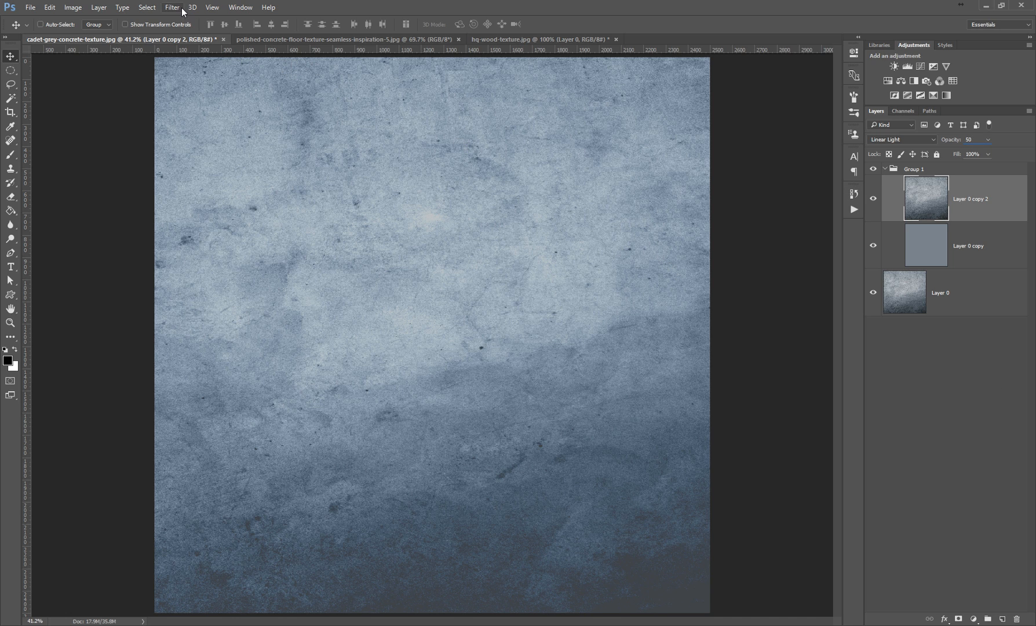
# Step: Open the Filter > Other > High Pass dialog for Layer 0 copy 2
pyautogui.click(172, 7)
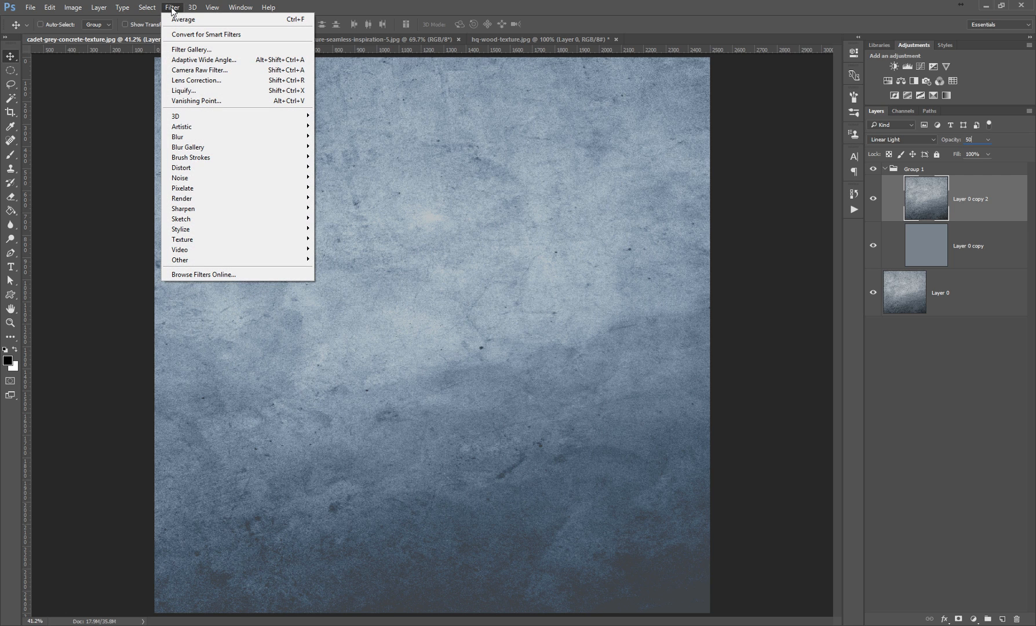
pyautogui.moveTo(180, 259)
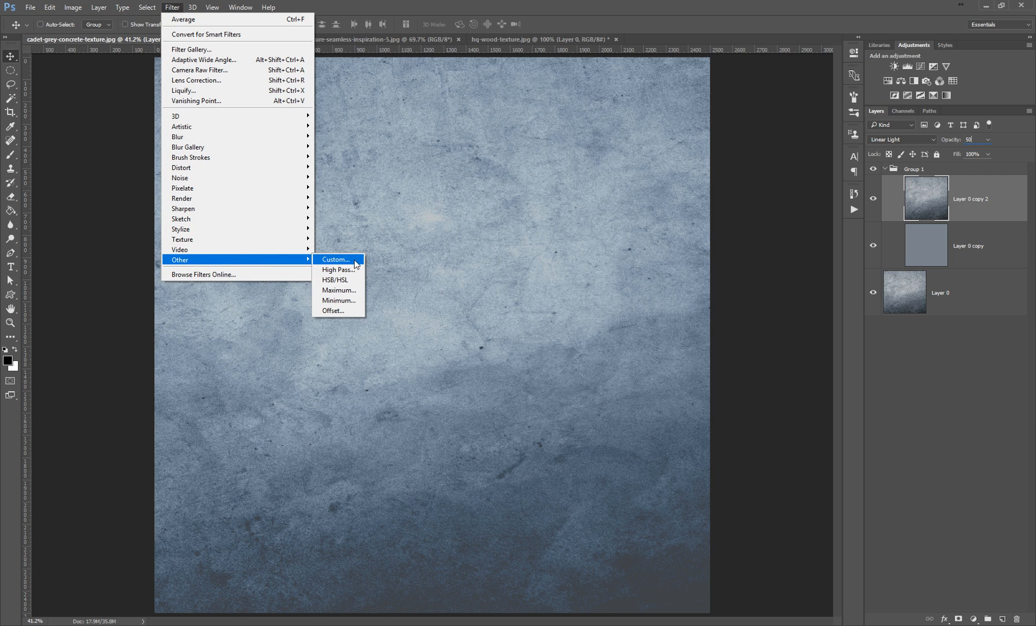
pyautogui.click(338, 269)
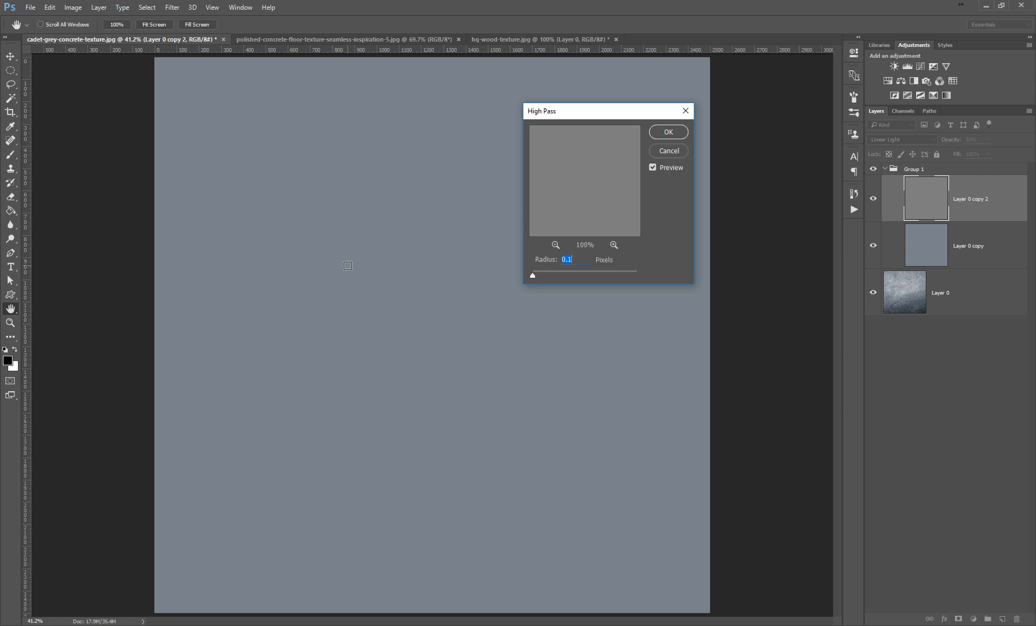
pyautogui.moveTo(443, 281)
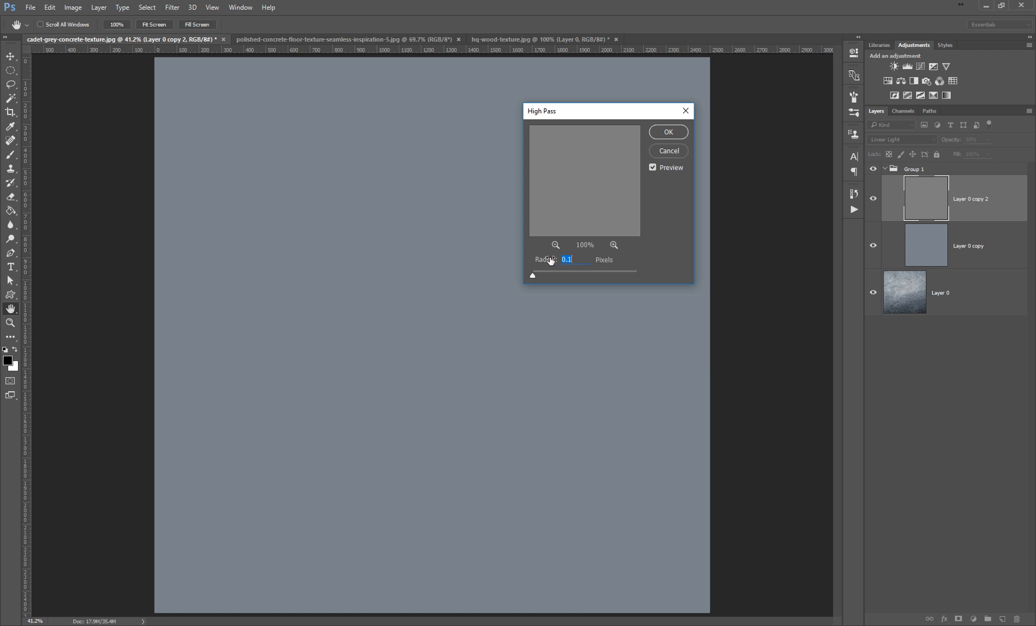
pyautogui.moveTo(583, 143)
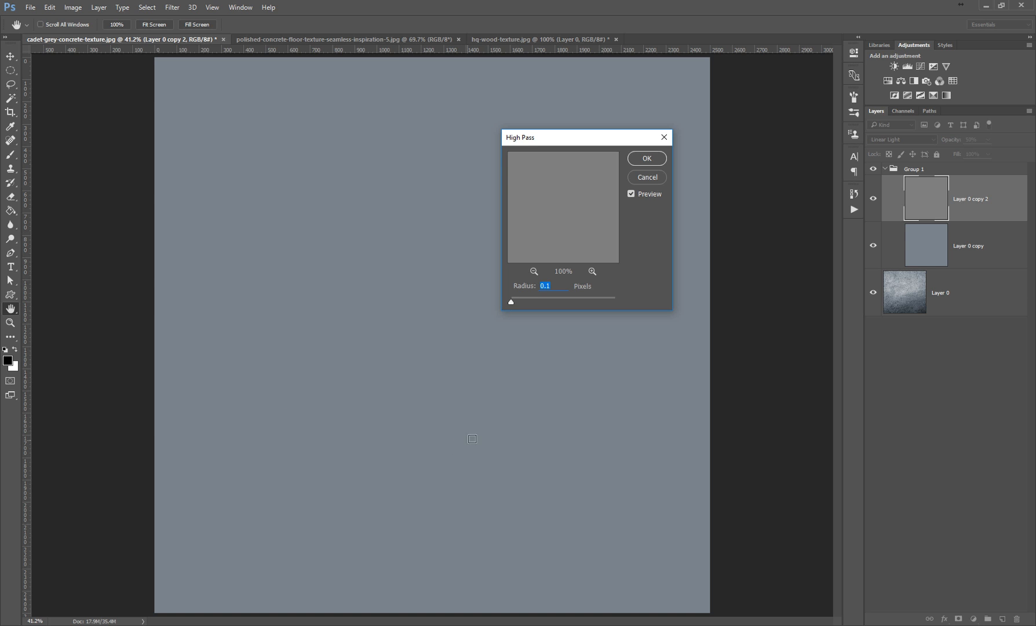
pyautogui.moveTo(385, 340)
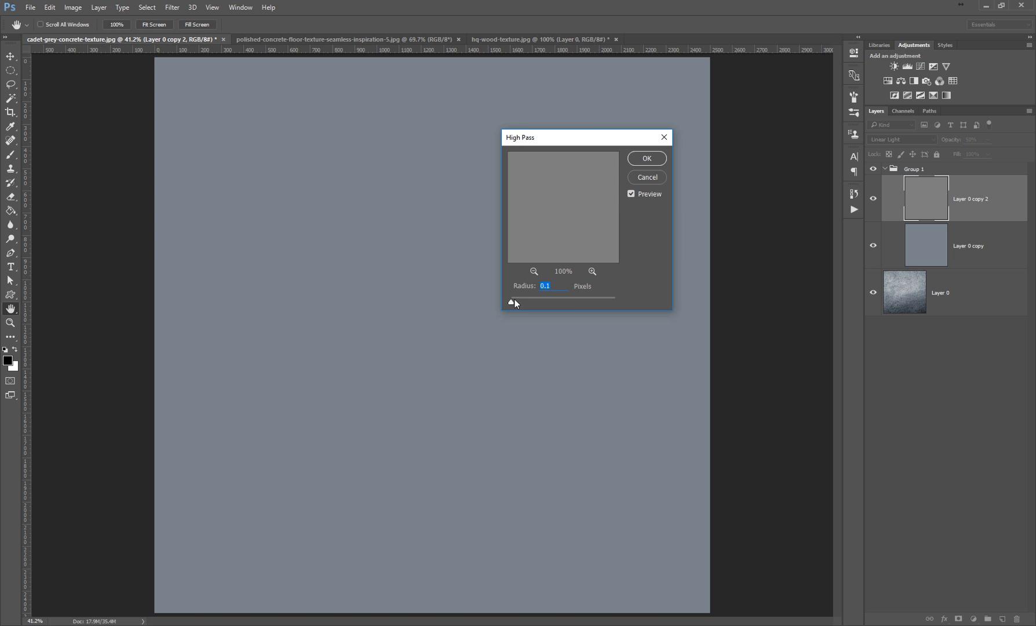
# Step: Preview High Pass radii from about 11 px up to the maximum
pyautogui.moveTo(512, 303); pyautogui.dragTo(532, 303)
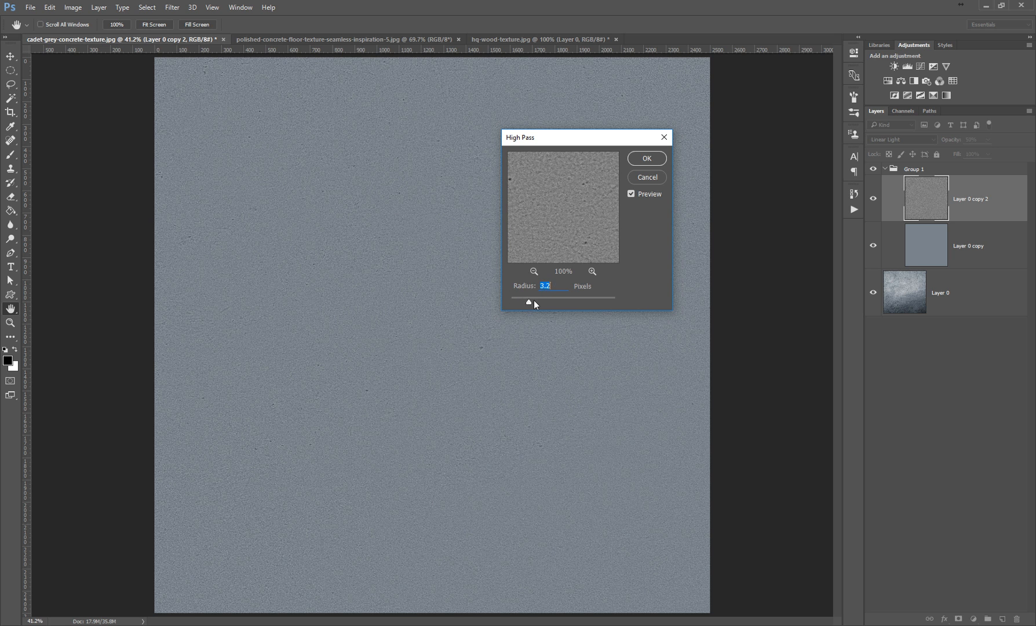
pyautogui.moveTo(529, 302); pyautogui.dragTo(540, 302)
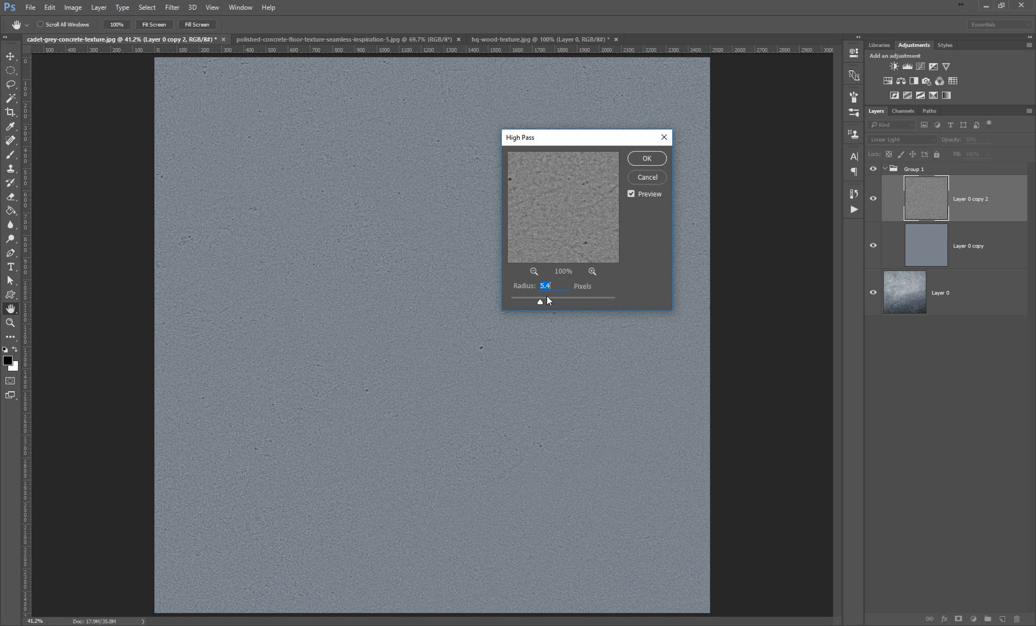
pyautogui.moveTo(540, 302); pyautogui.dragTo(559, 302)
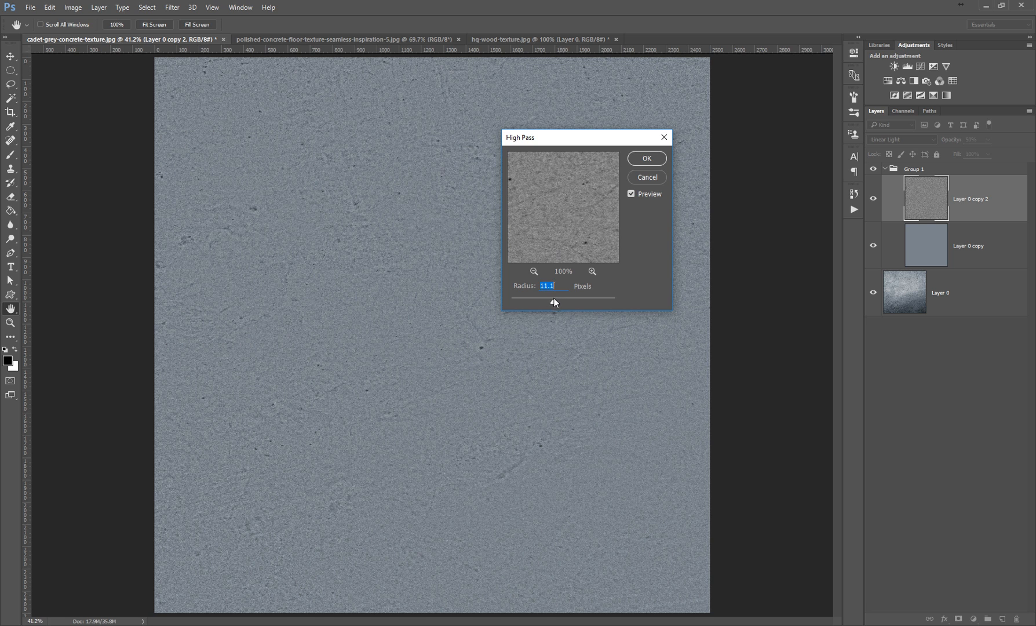
pyautogui.moveTo(555, 302); pyautogui.dragTo(565, 303)
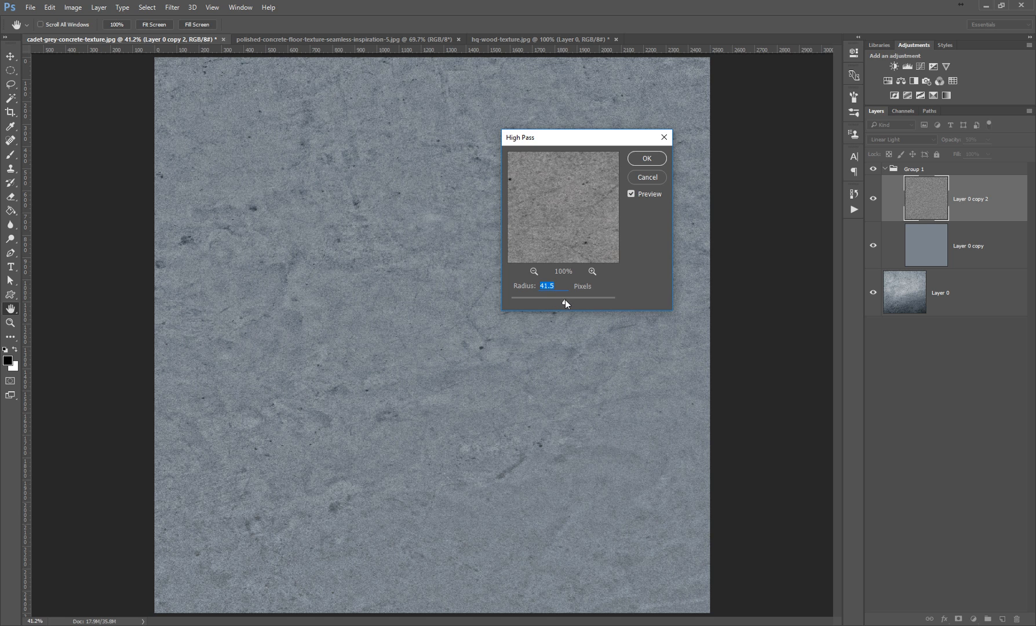
pyautogui.moveTo(566, 302)
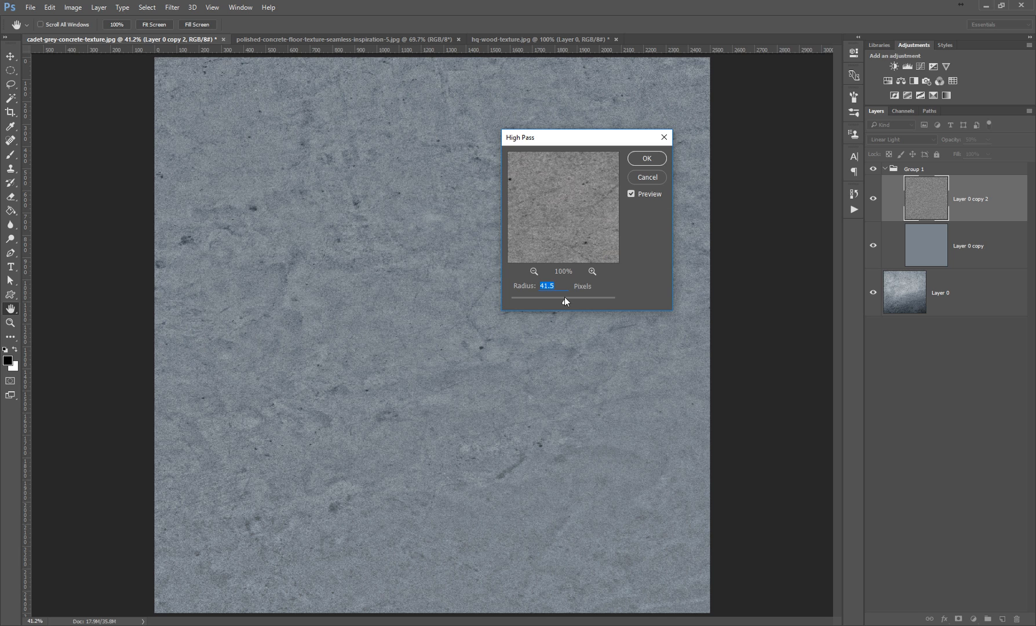
pyautogui.moveTo(567, 304)
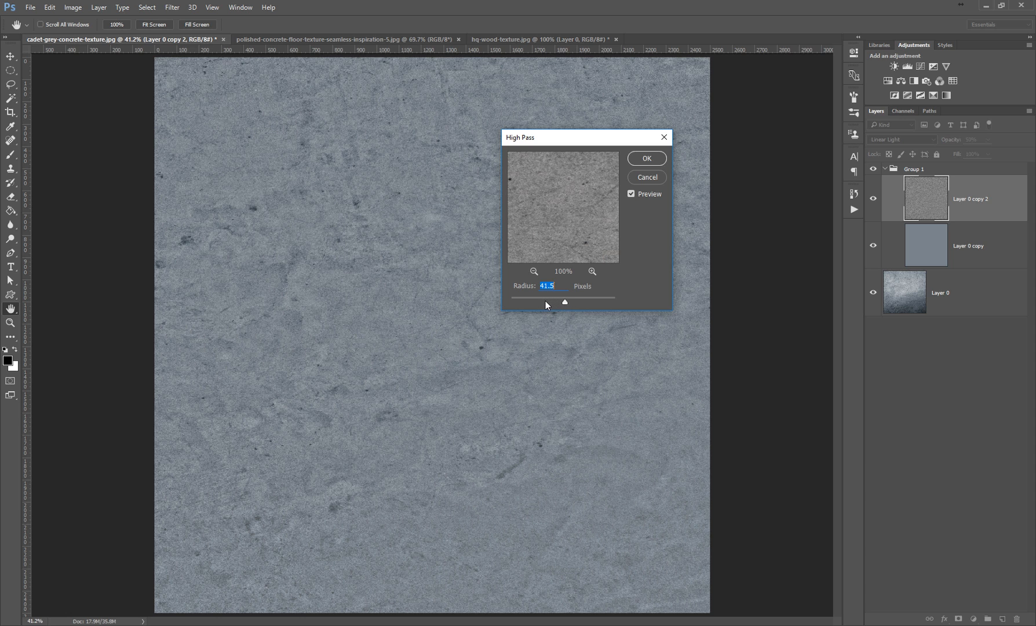
pyautogui.moveTo(565, 302); pyautogui.dragTo(543, 302)
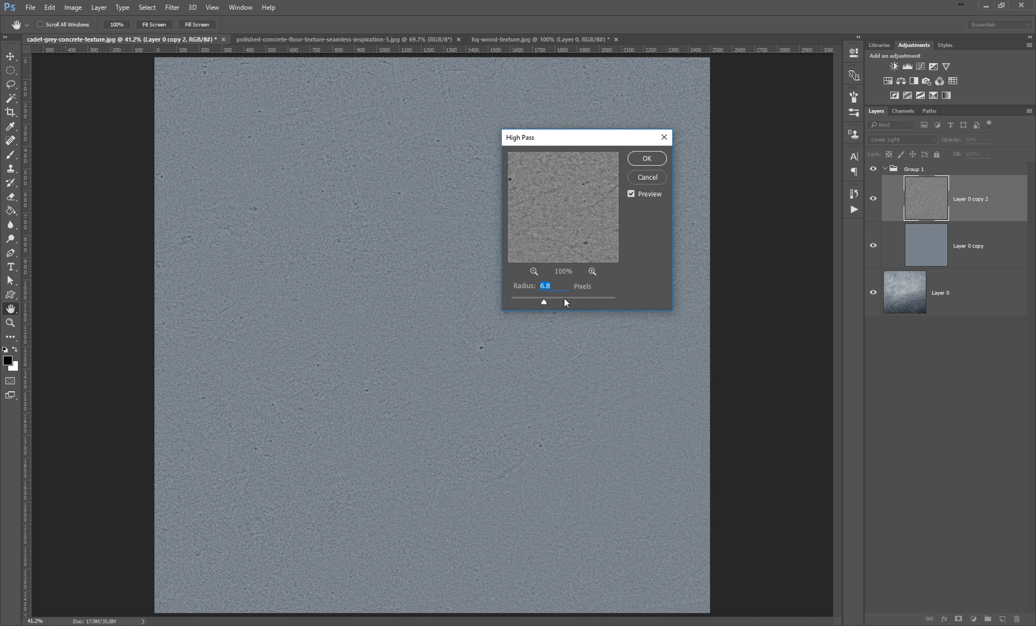
pyautogui.moveTo(543, 302); pyautogui.dragTo(602, 302)
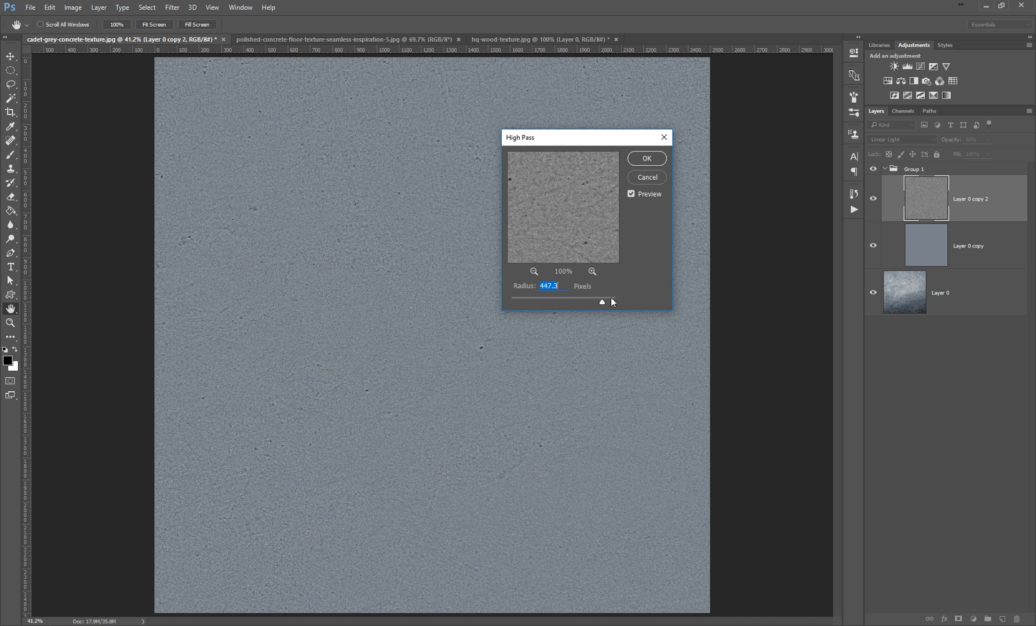
pyautogui.moveTo(602, 302); pyautogui.dragTo(611, 302)
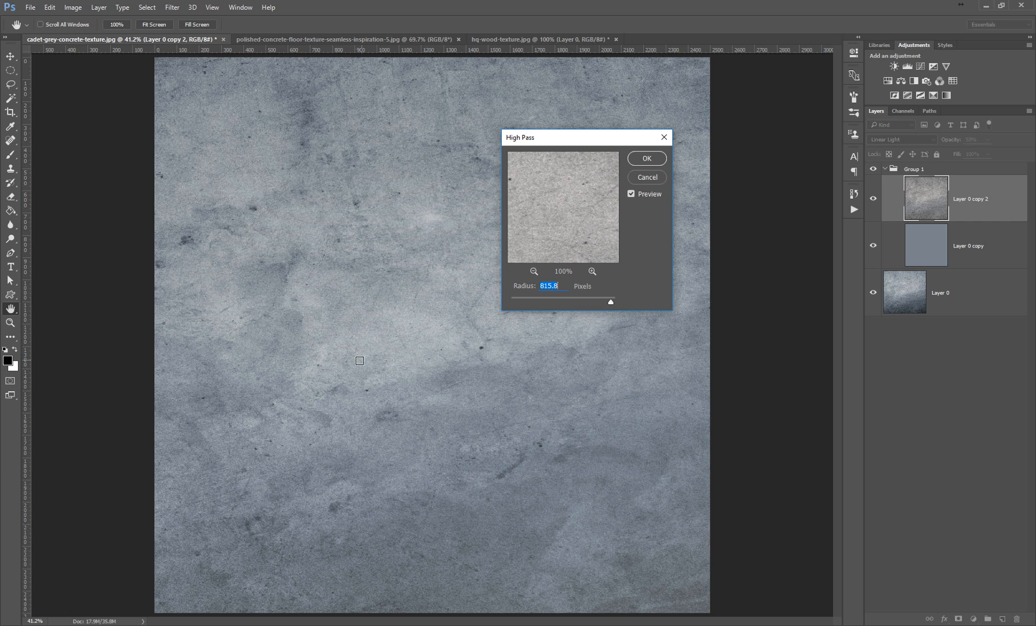
pyautogui.moveTo(328, 56)
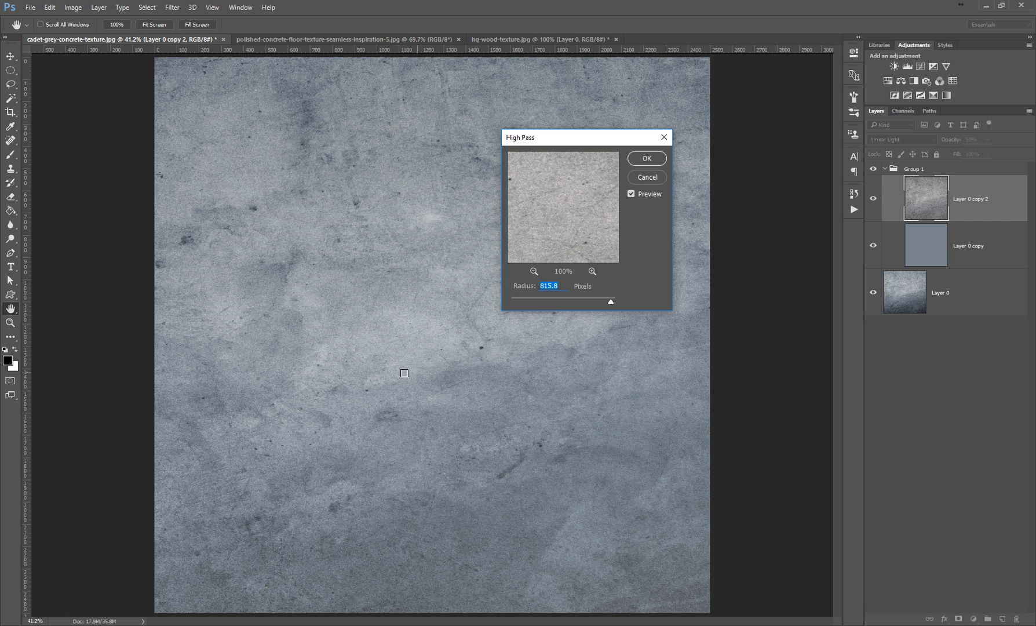
pyautogui.moveTo(351, 344)
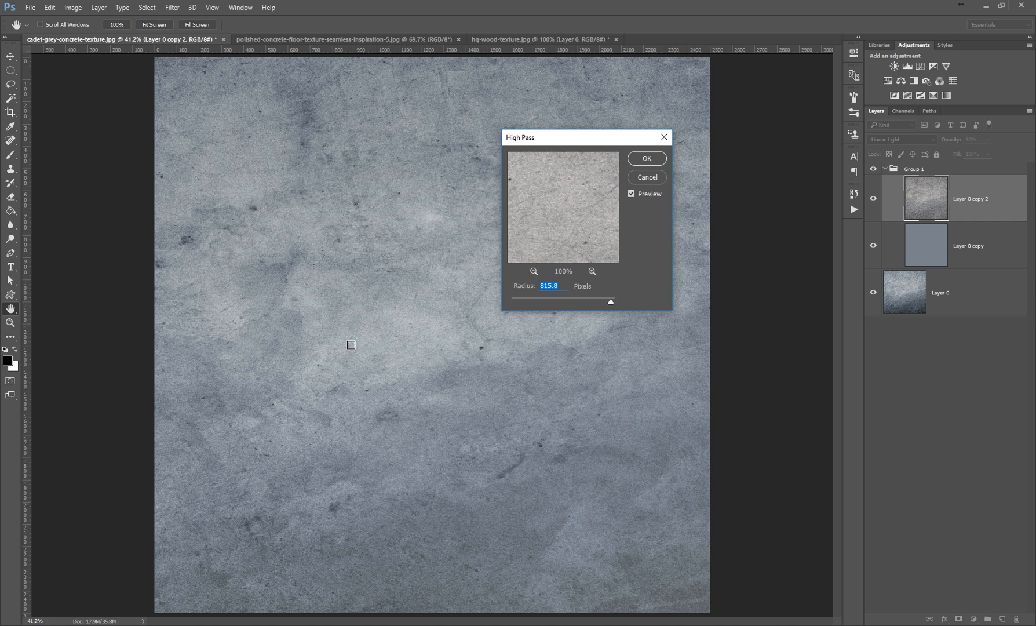
pyautogui.moveTo(510, 465)
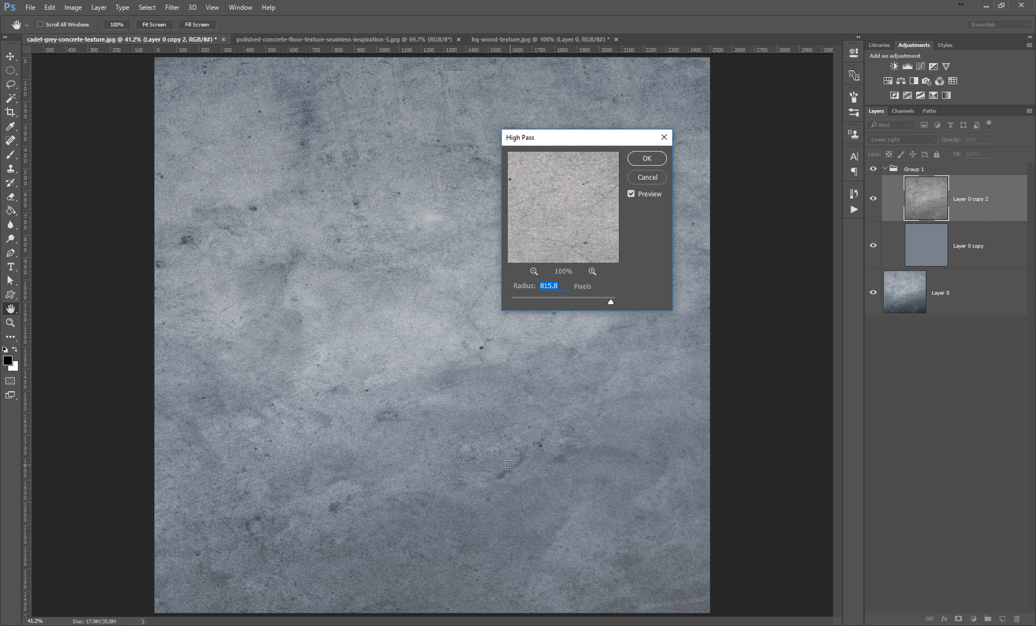
pyautogui.moveTo(550, 327)
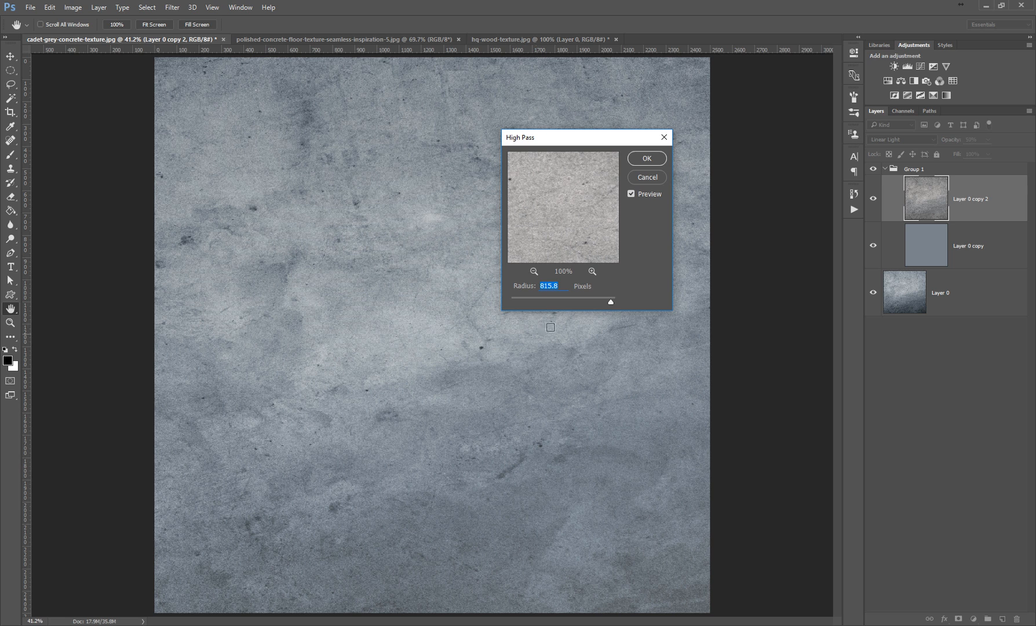
# Step: Bring the High Pass radius back down and settle on 170.5 pixels
pyautogui.moveTo(610, 302); pyautogui.dragTo(560, 302)
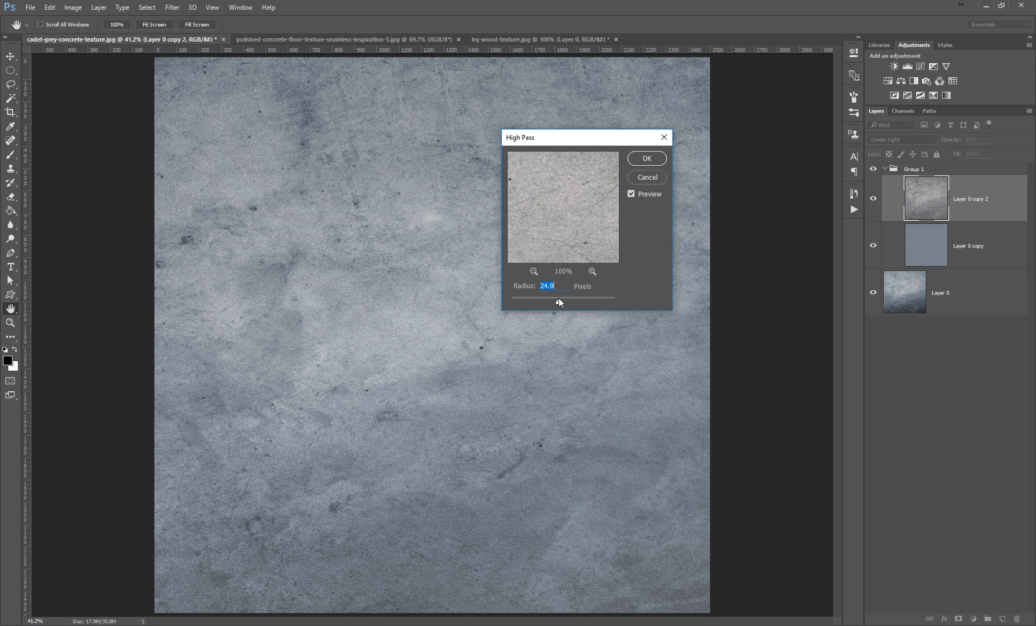
pyautogui.moveTo(561, 302); pyautogui.dragTo(576, 302)
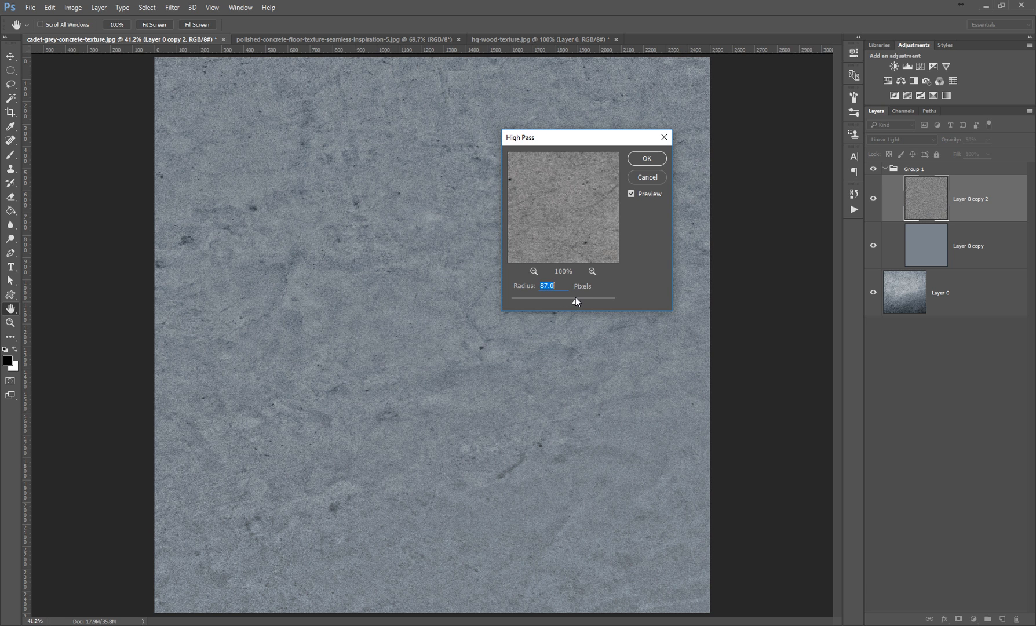
pyautogui.moveTo(559, 302); pyautogui.dragTo(584, 302)
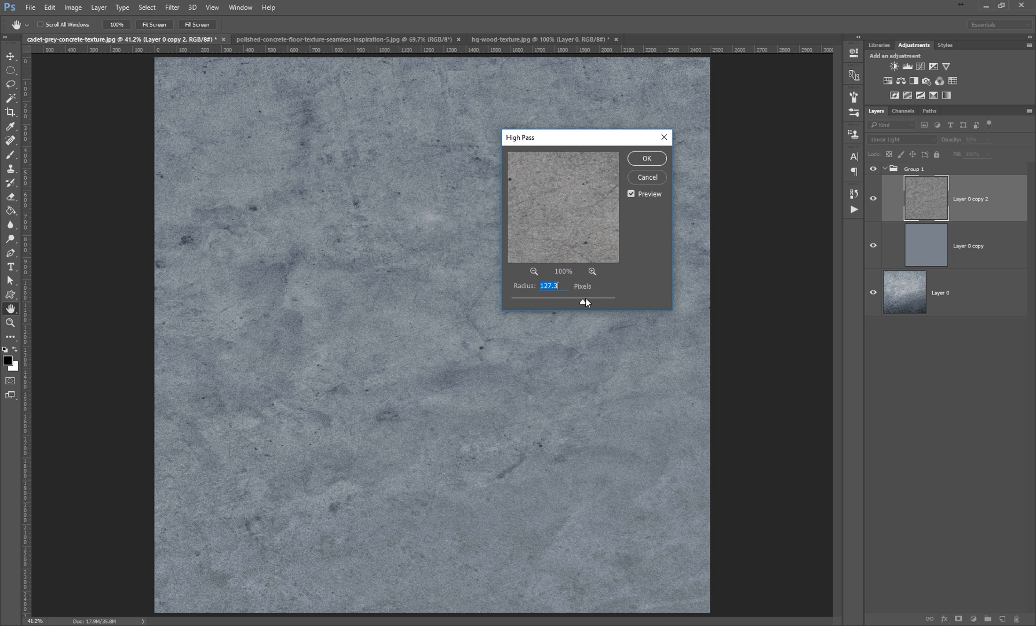
pyautogui.moveTo(584, 302); pyautogui.dragTo(589, 303)
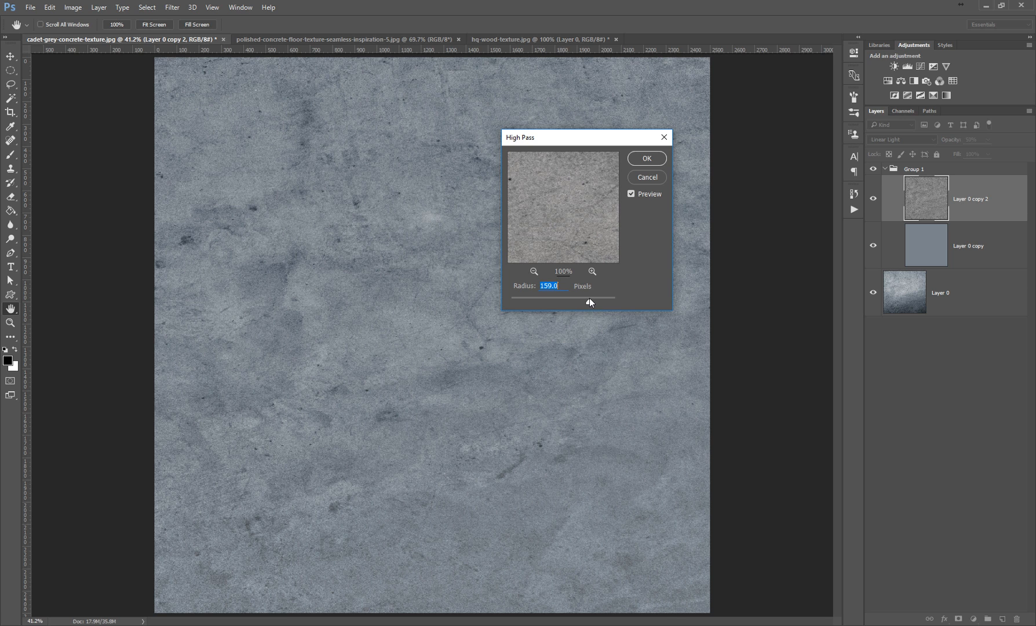
pyautogui.moveTo(572, 297); pyautogui.dragTo(592, 296)
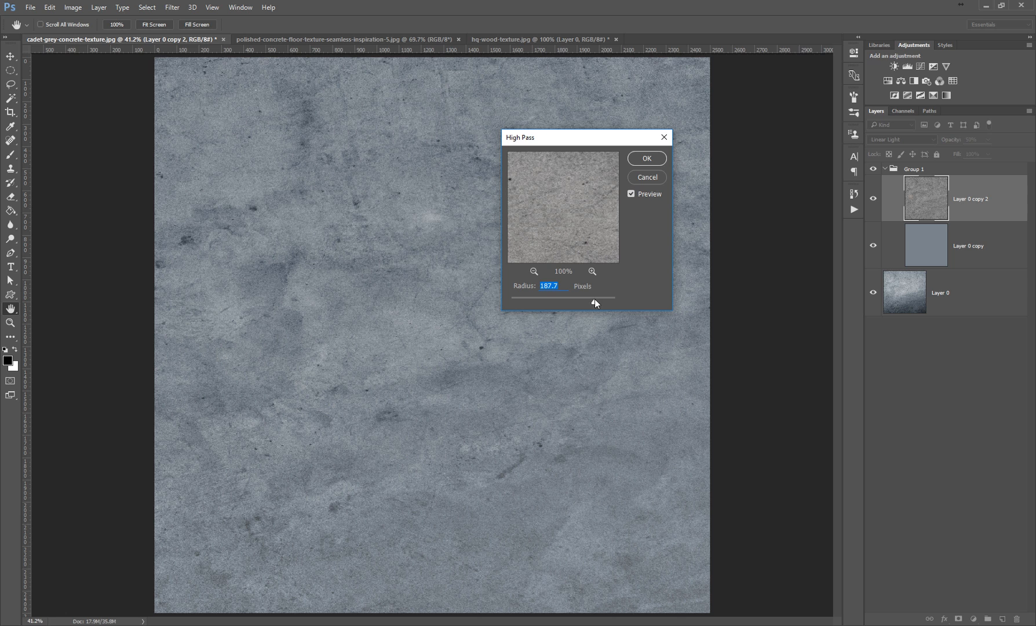
pyautogui.moveTo(597, 303); pyautogui.dragTo(592, 305)
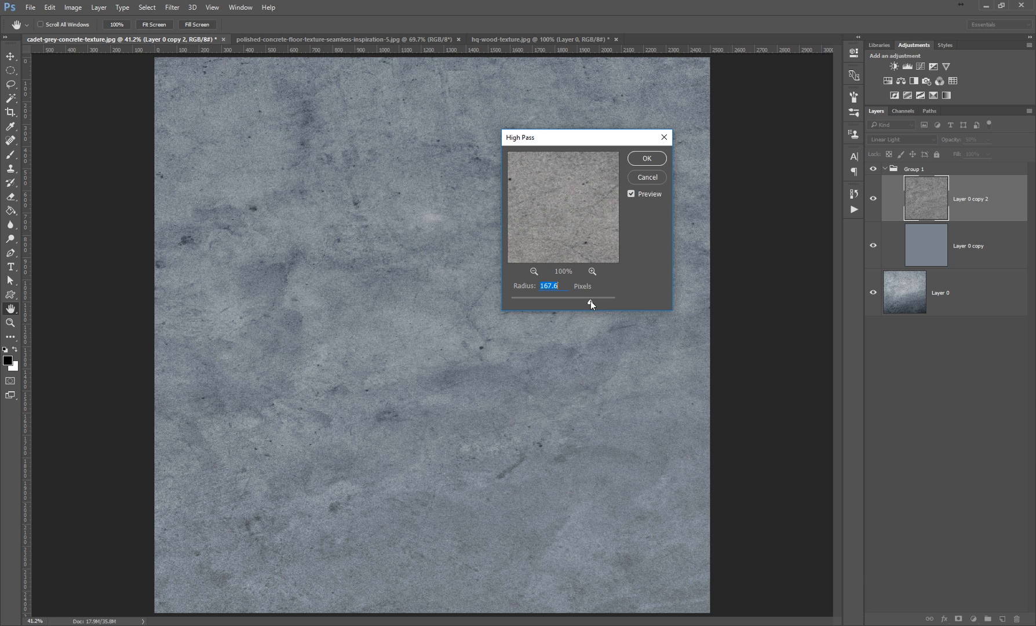
pyautogui.moveTo(588, 302); pyautogui.dragTo(592, 305)
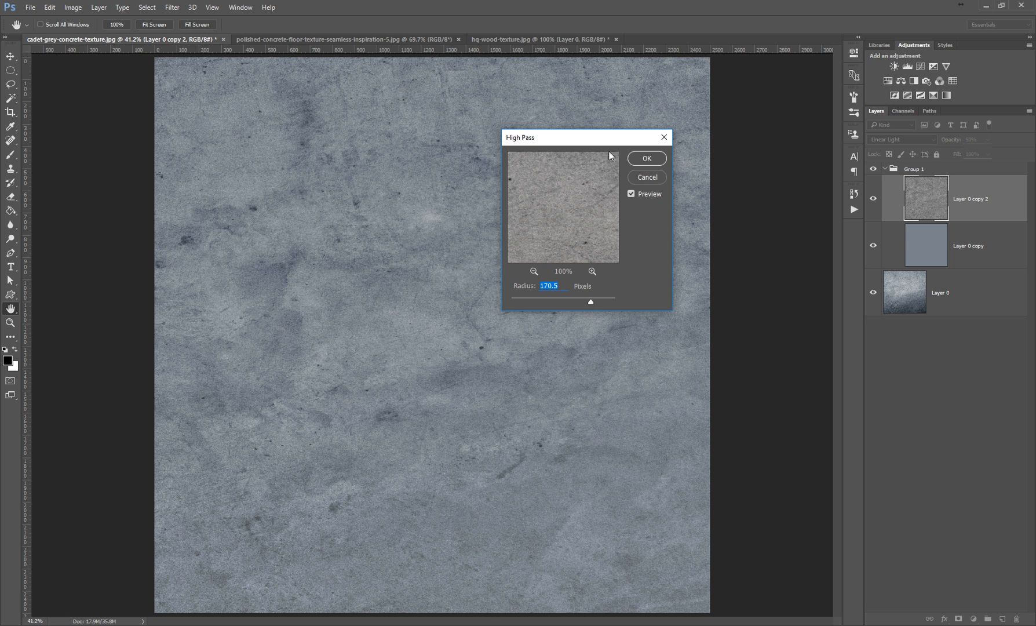
# Step: Apply the 170.5 px High Pass and collapse Group 1 in the Layers panel
pyautogui.click(646, 158)
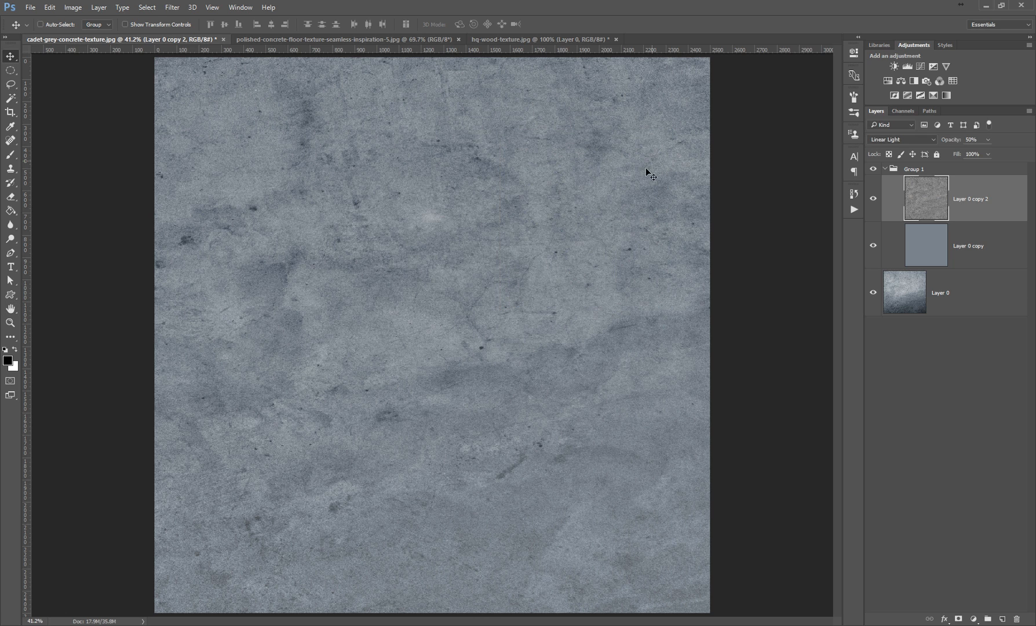
pyautogui.moveTo(287, 167)
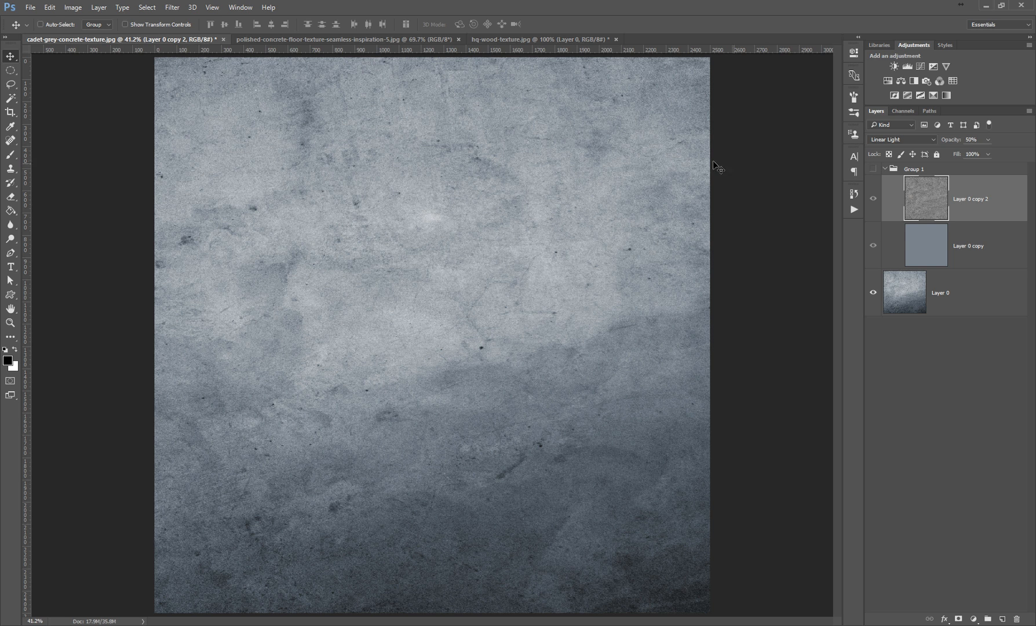
pyautogui.moveTo(689, 345)
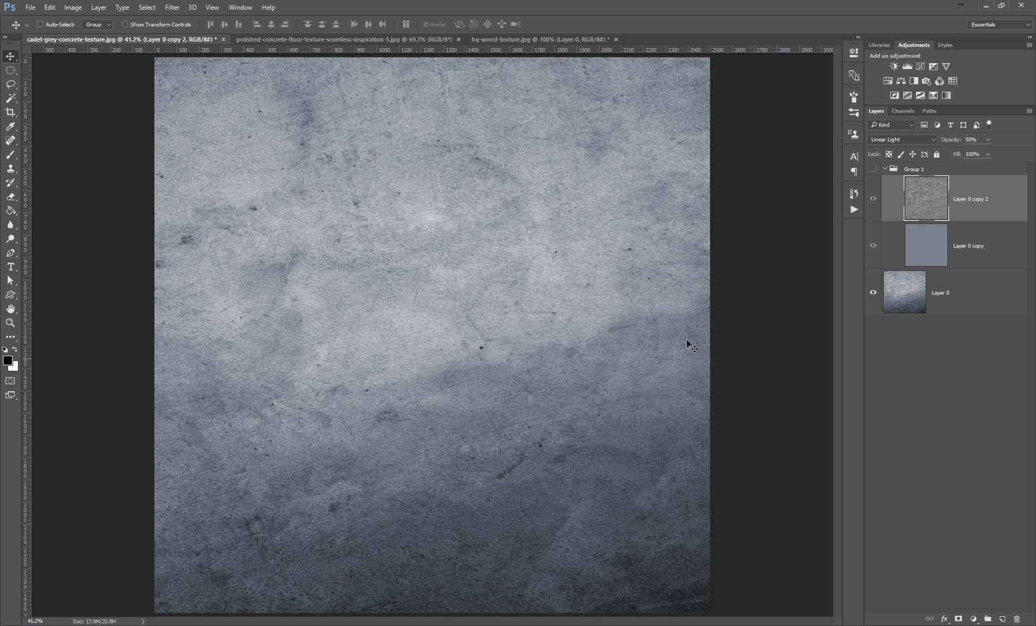
pyautogui.moveTo(222, 293)
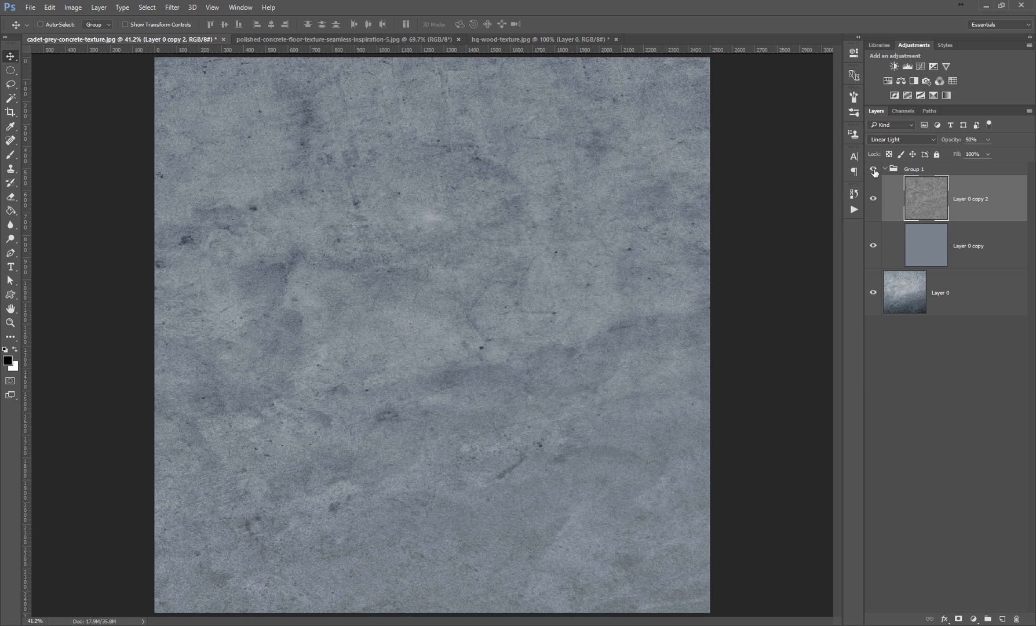
pyautogui.moveTo(435, 69)
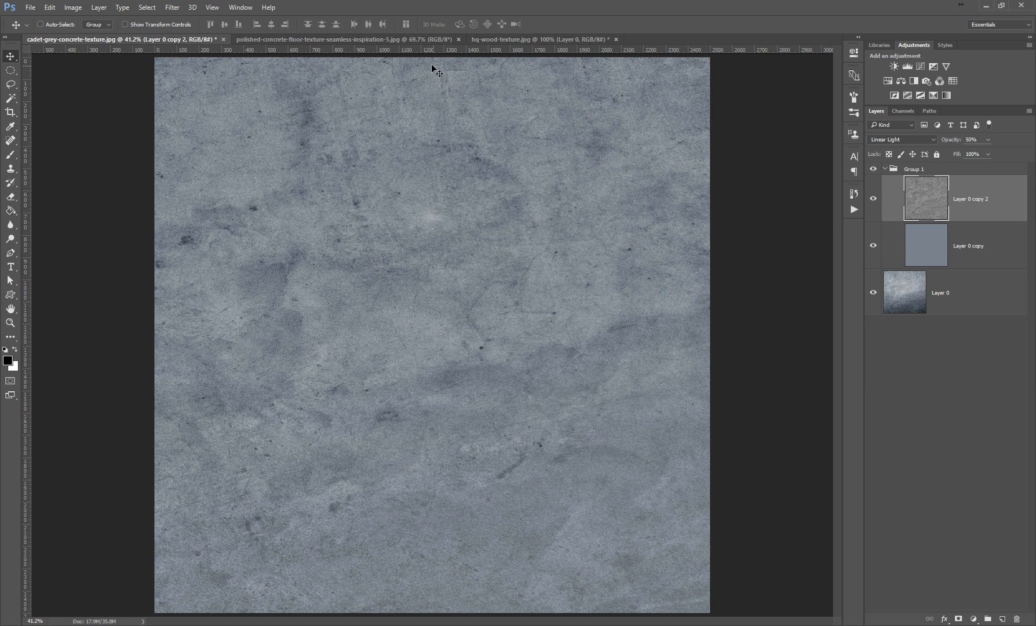
pyautogui.moveTo(207, 185)
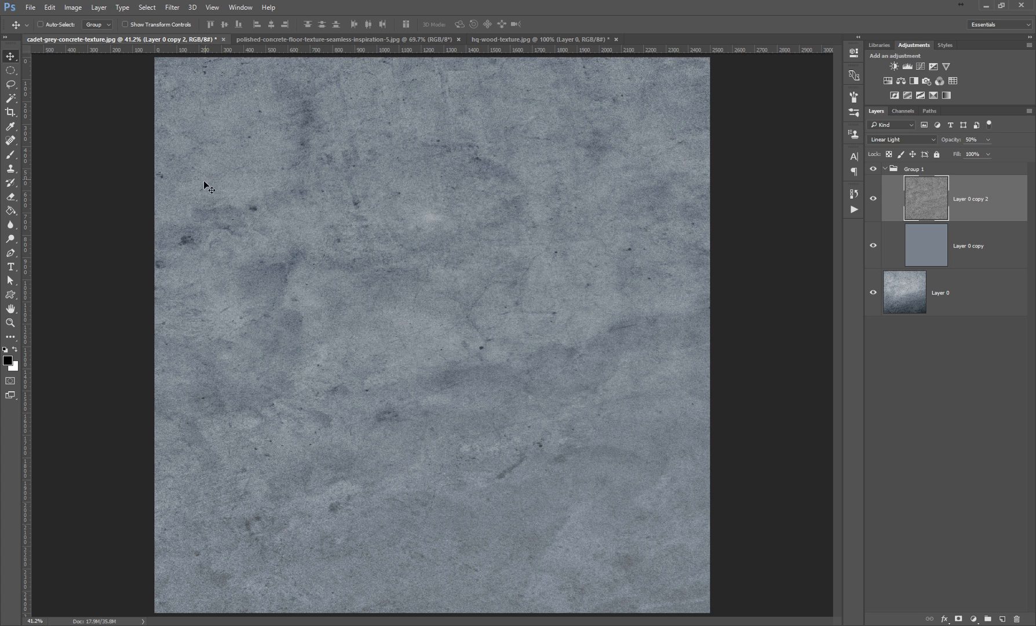
pyautogui.moveTo(665, 495)
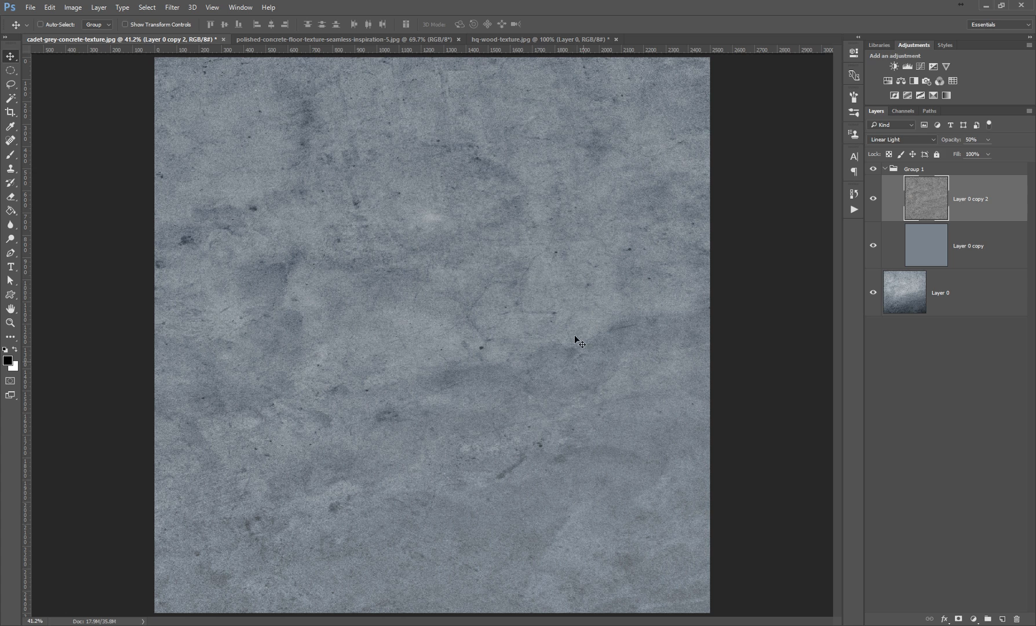
pyautogui.moveTo(470, 284)
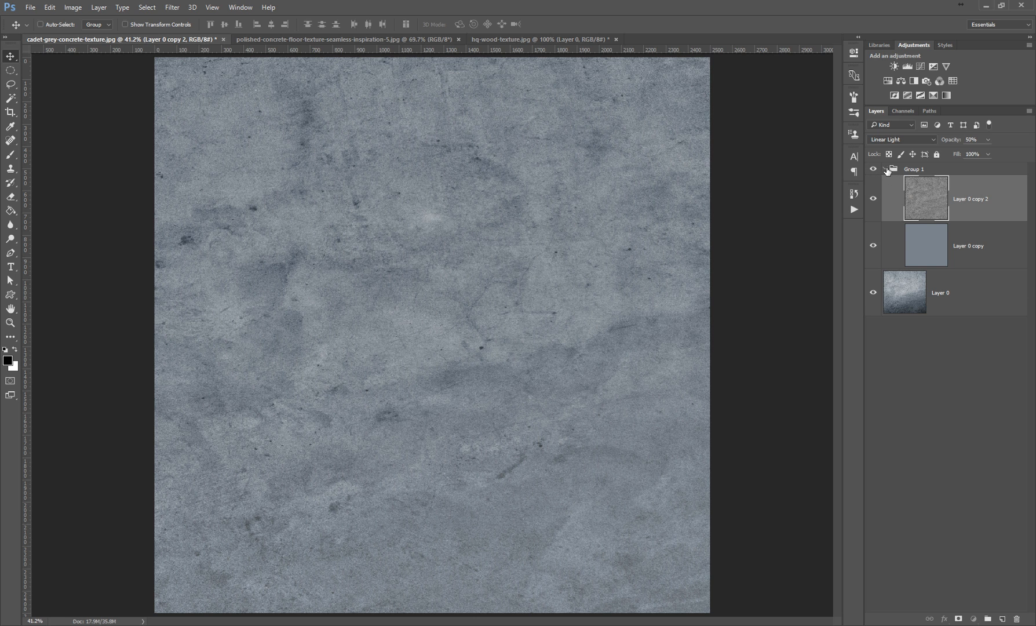
pyautogui.click(885, 168)
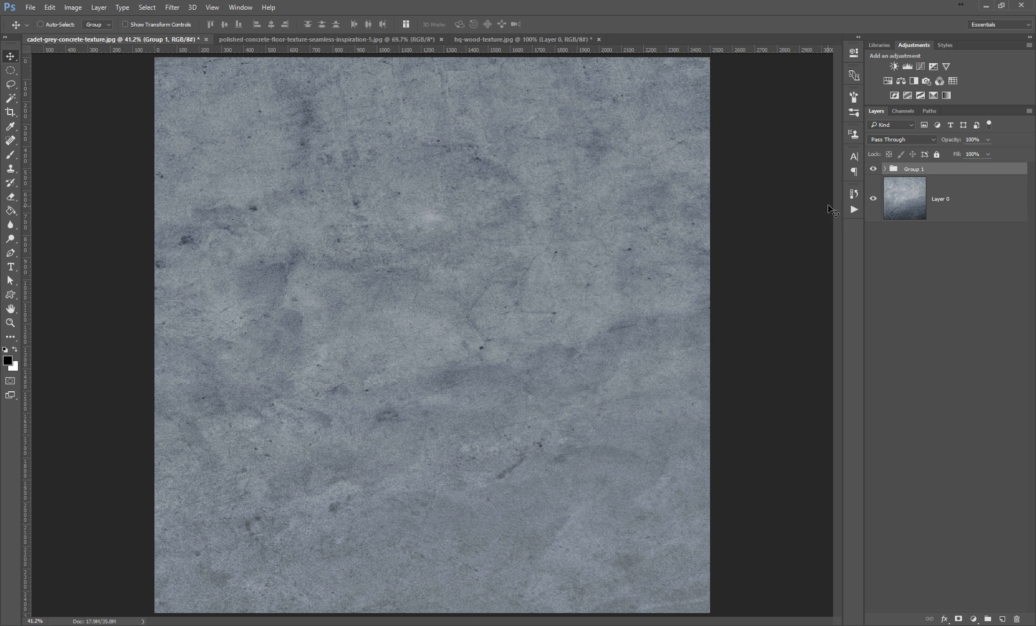
# Step: Select the top of the layer stack and stamp visible layers into Layer 1
pyautogui.click(40, 25)
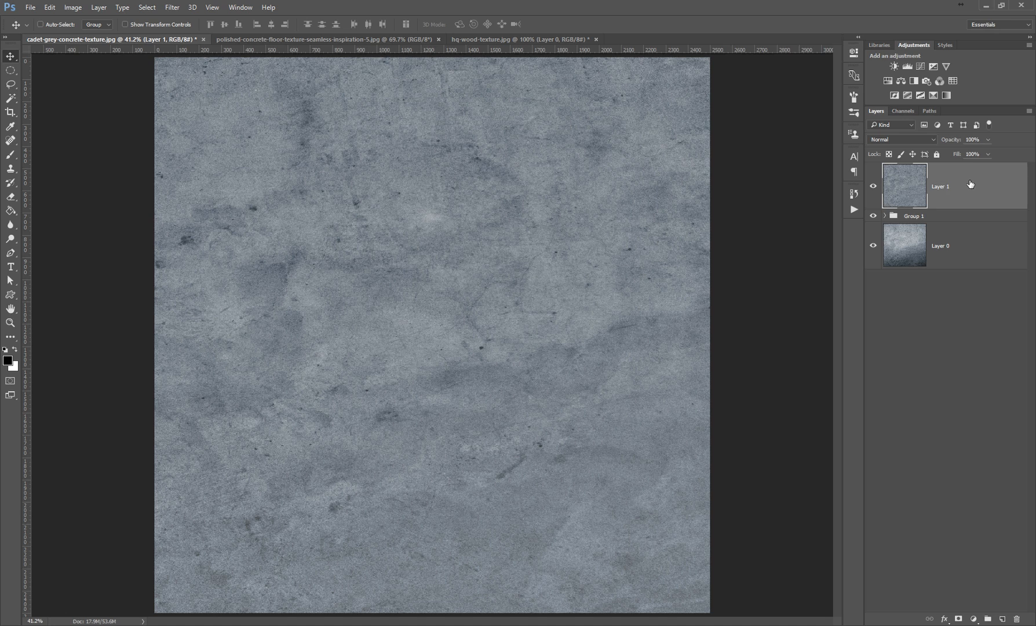
pyautogui.moveTo(941, 189)
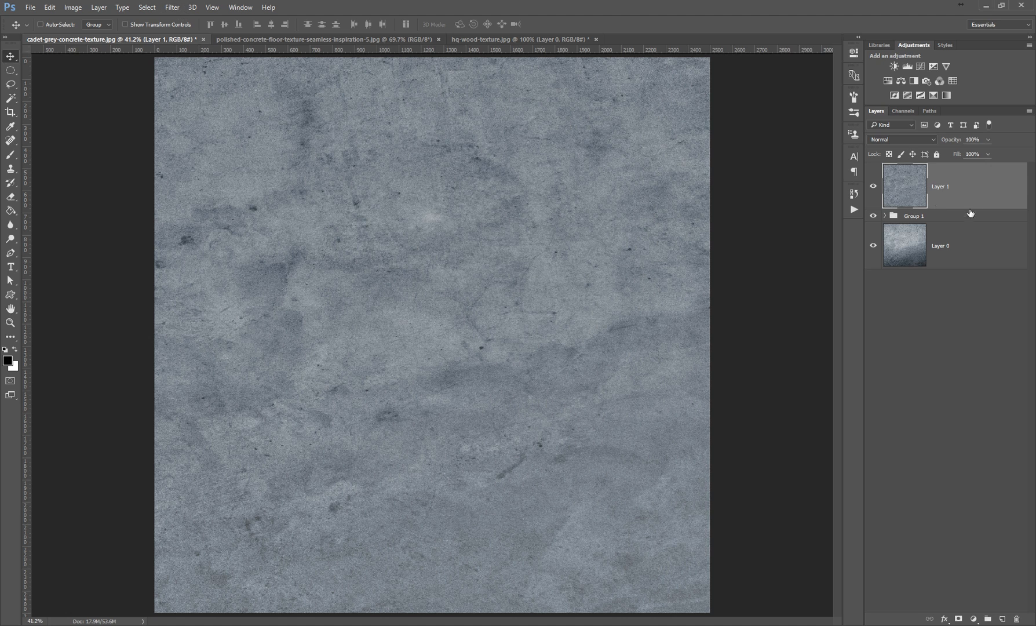
pyautogui.moveTo(171, 8)
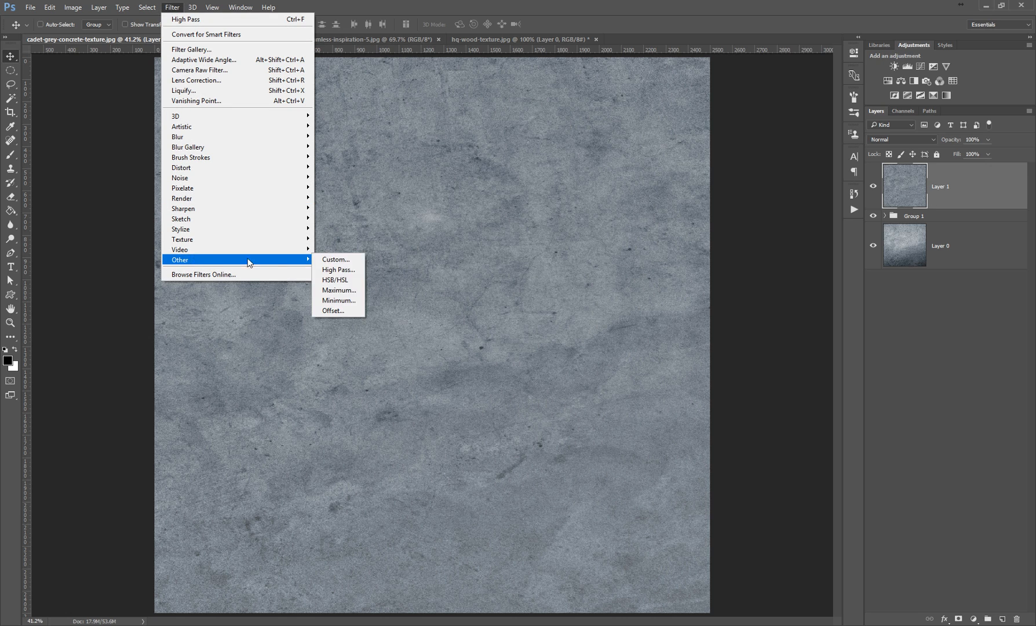
# Step: Offset Layer 1 by +1233 horizontal and +1276 vertical with Wrap Around
pyautogui.click(334, 310)
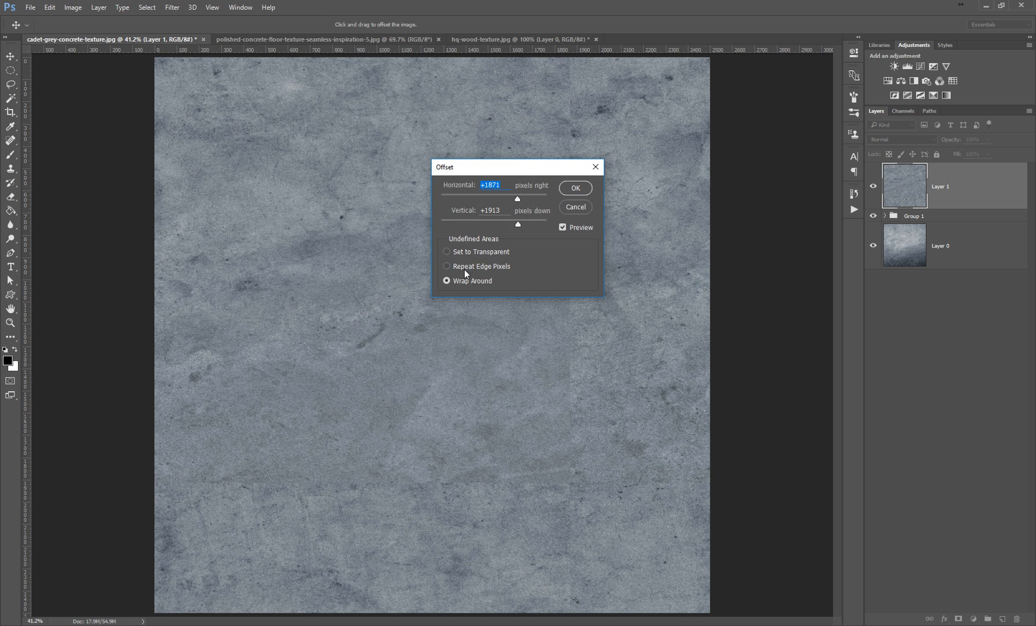
pyautogui.moveTo(472, 271)
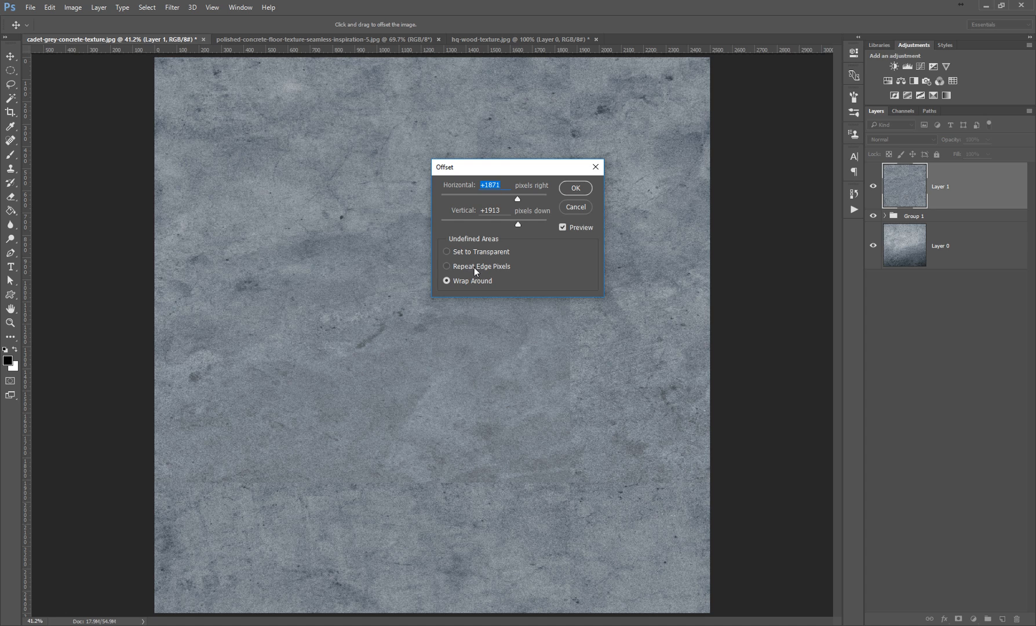
pyautogui.click(447, 266)
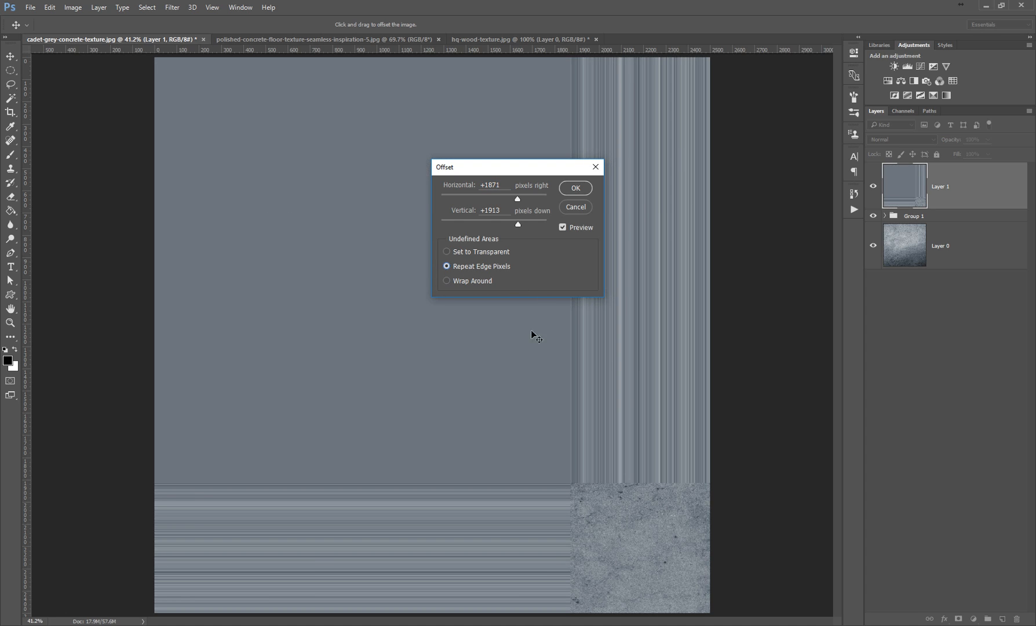
pyautogui.moveTo(504, 320)
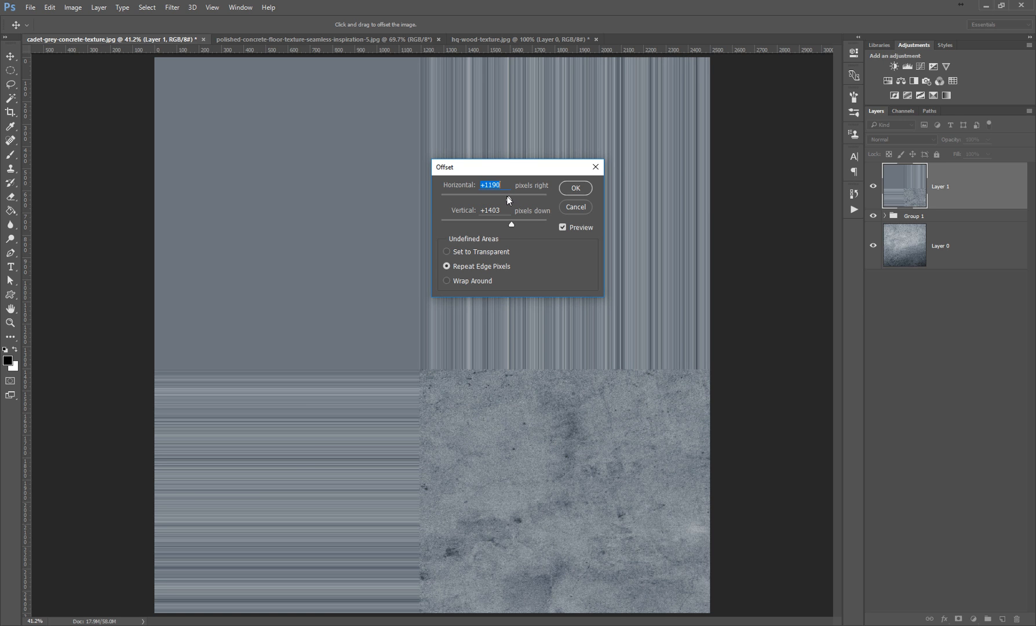
pyautogui.moveTo(510, 200); pyautogui.dragTo(506, 199)
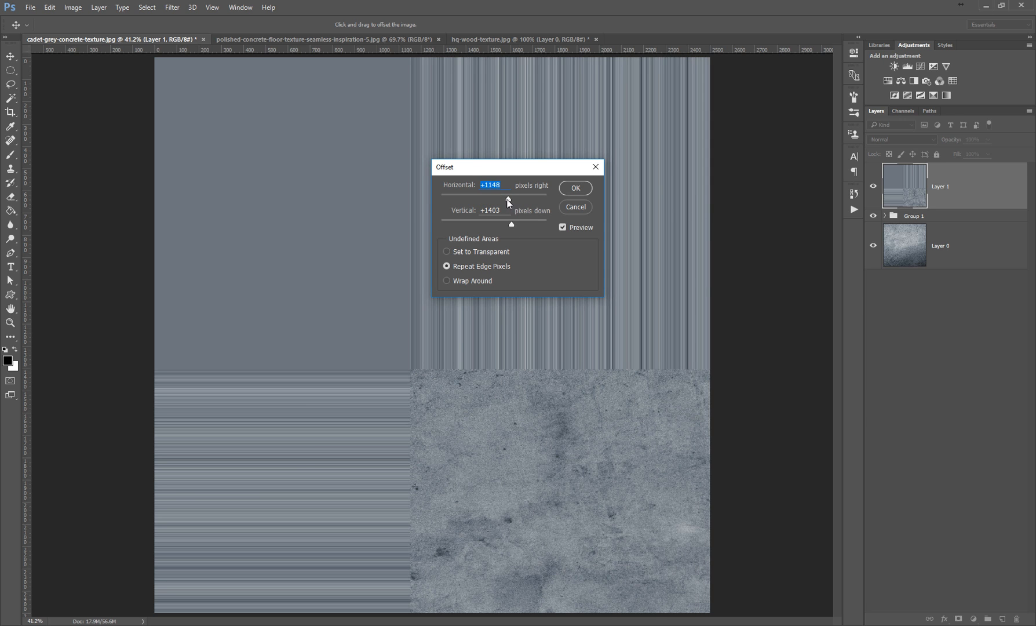
pyautogui.moveTo(508, 200); pyautogui.dragTo(509, 227)
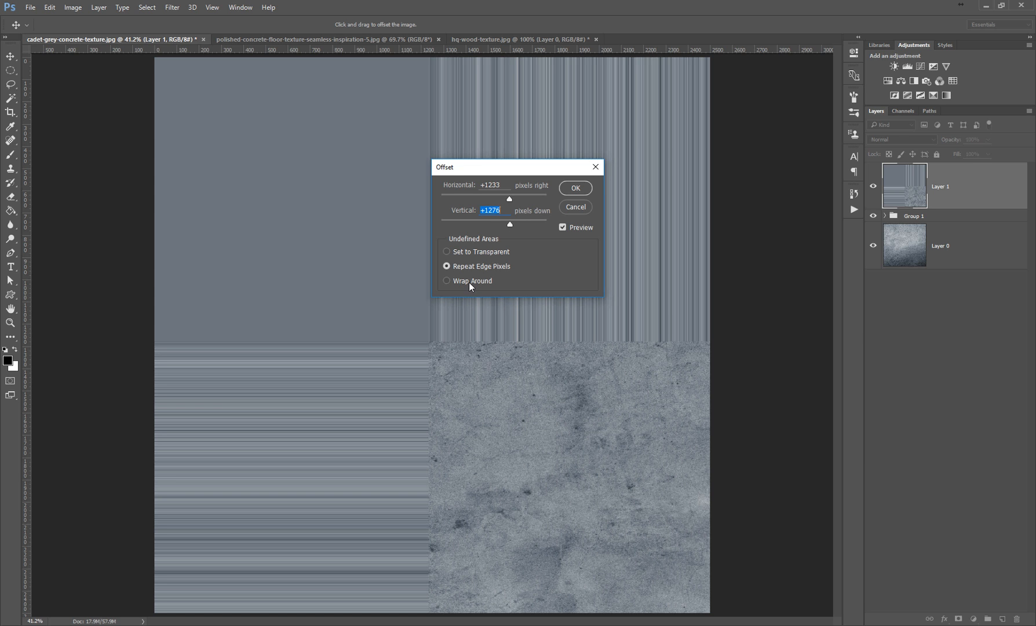
pyautogui.click(448, 280)
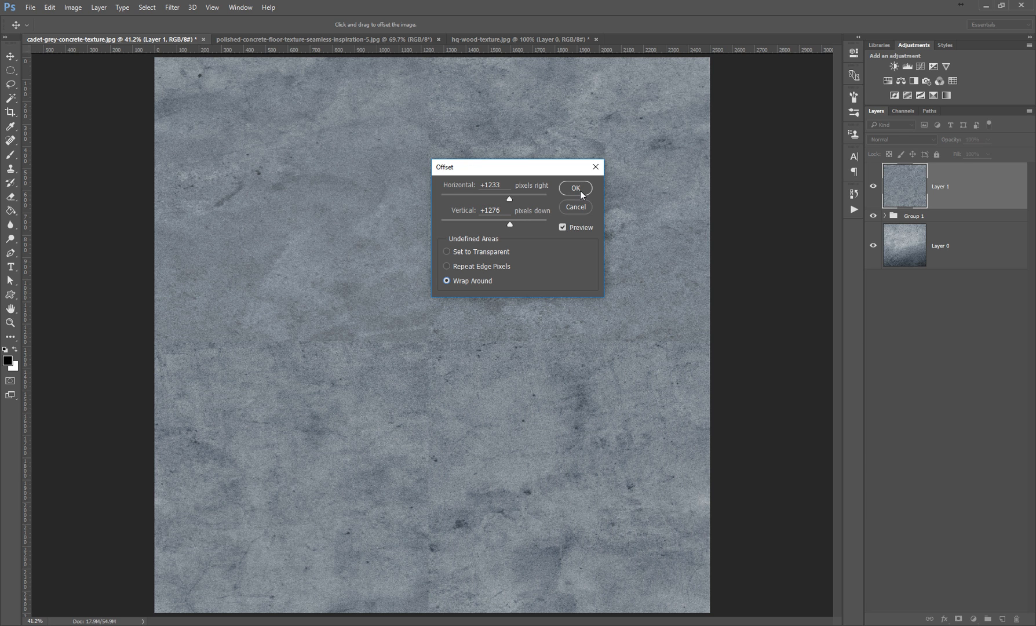
pyautogui.click(574, 188)
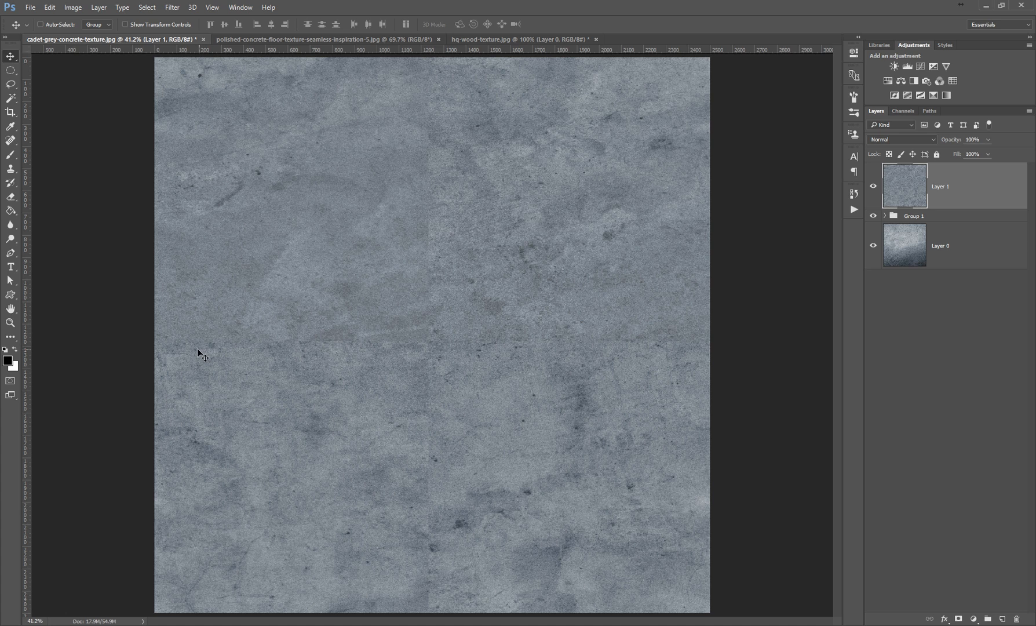
pyautogui.moveTo(170, 357)
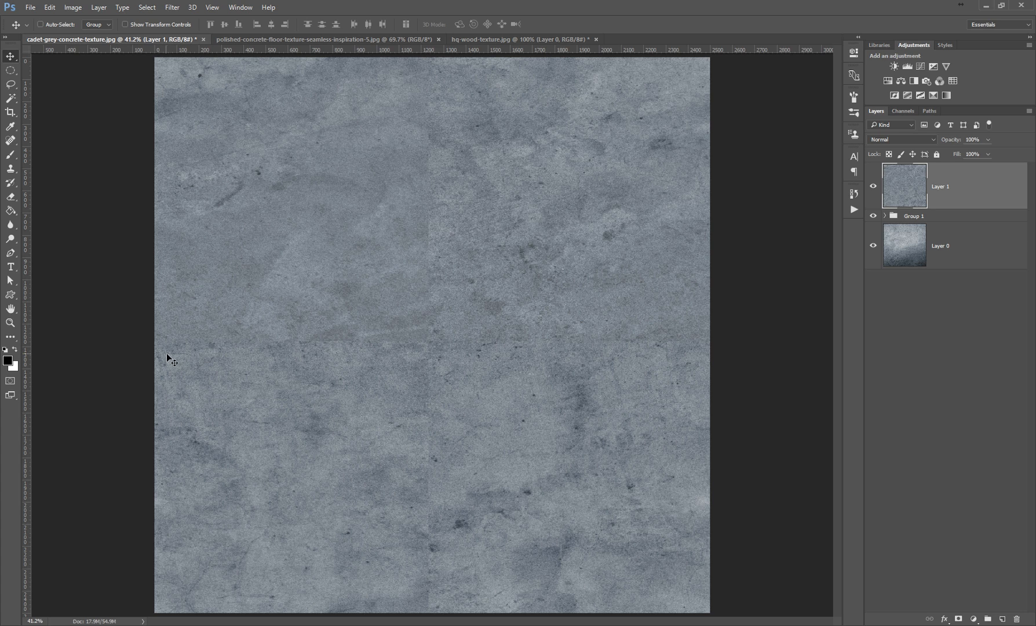
pyautogui.moveTo(657, 344)
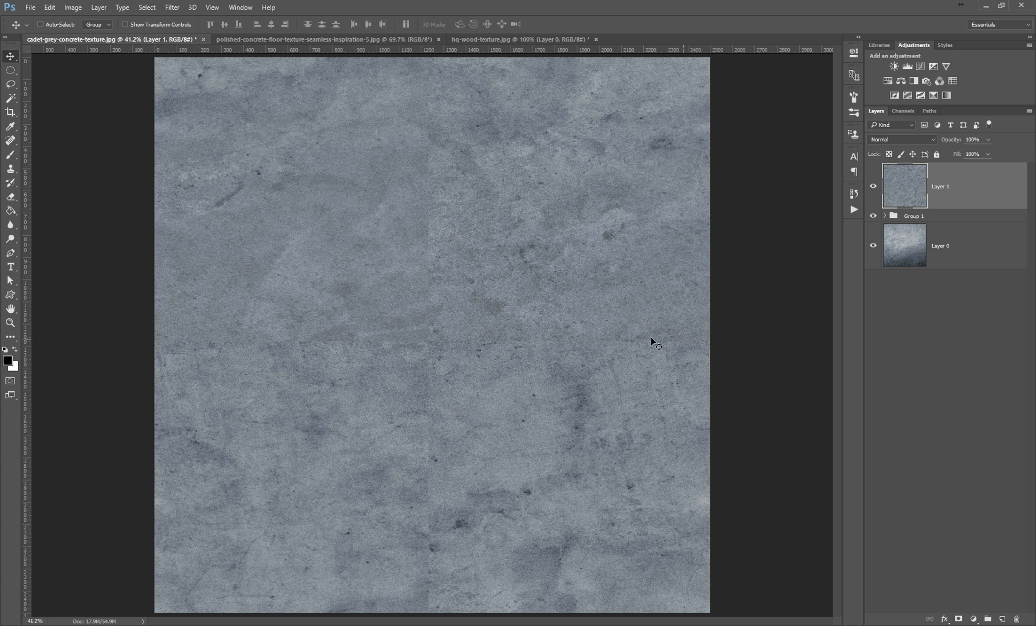
pyautogui.moveTo(343, 338)
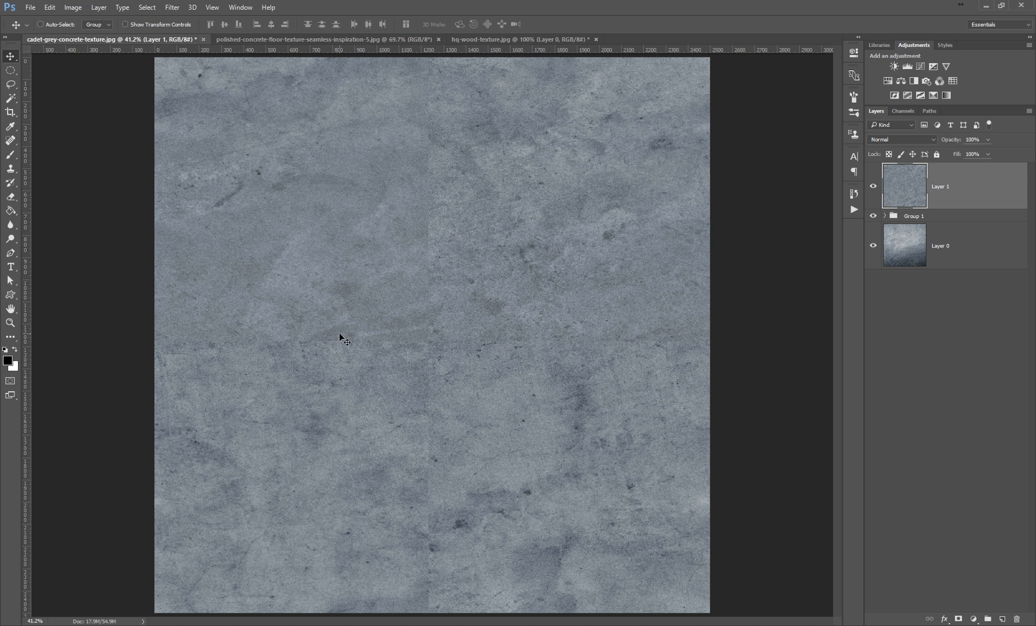
# Step: Clone Stamp concrete texture over the lower-left and right-side seams of Layer 1
pyautogui.click(10, 169)
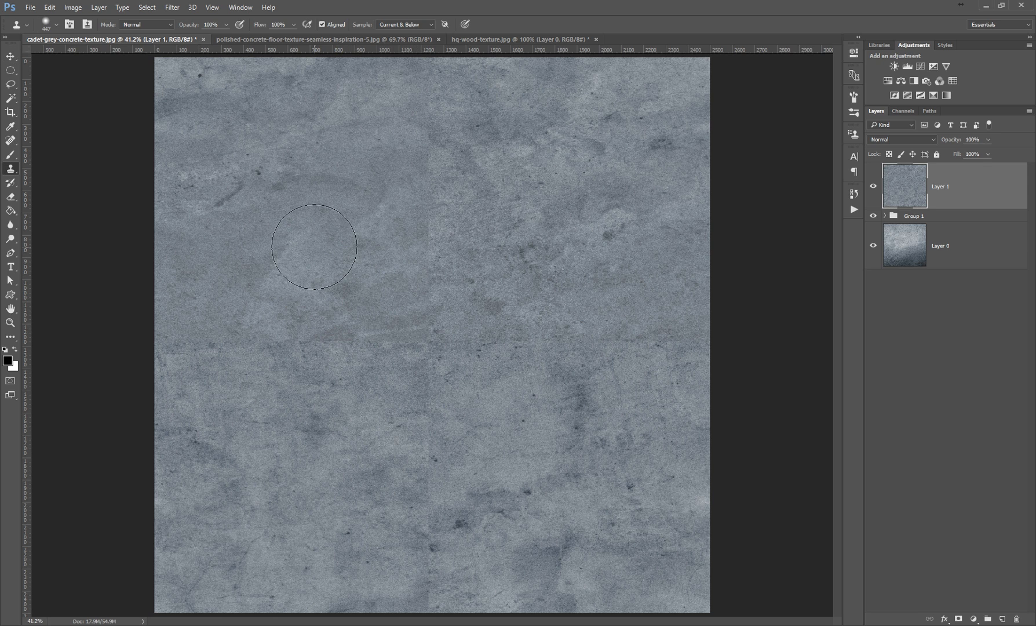
pyautogui.moveTo(571, 200)
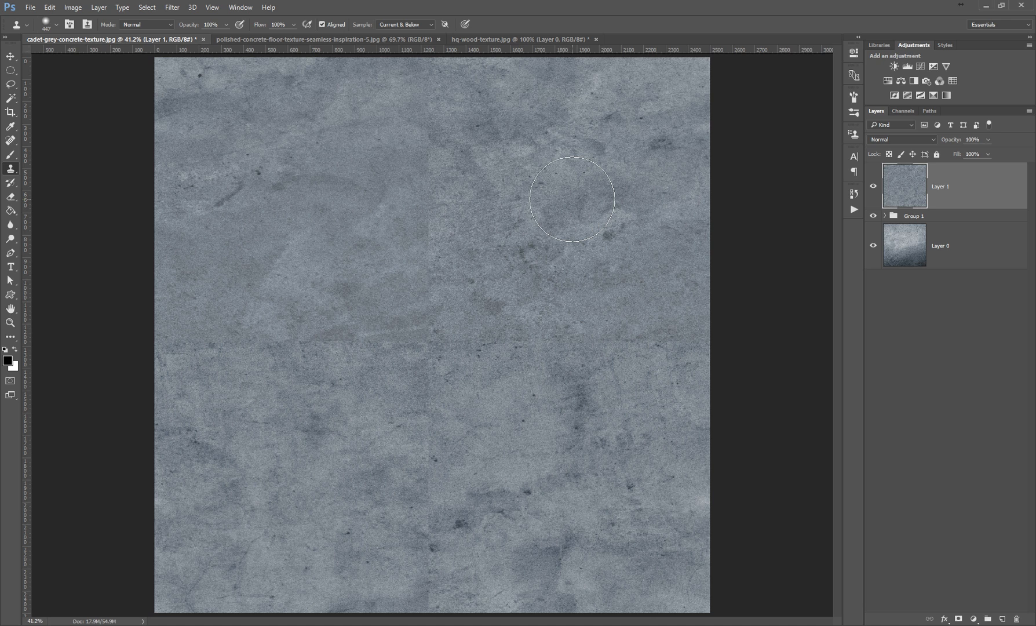
pyautogui.moveTo(528, 170)
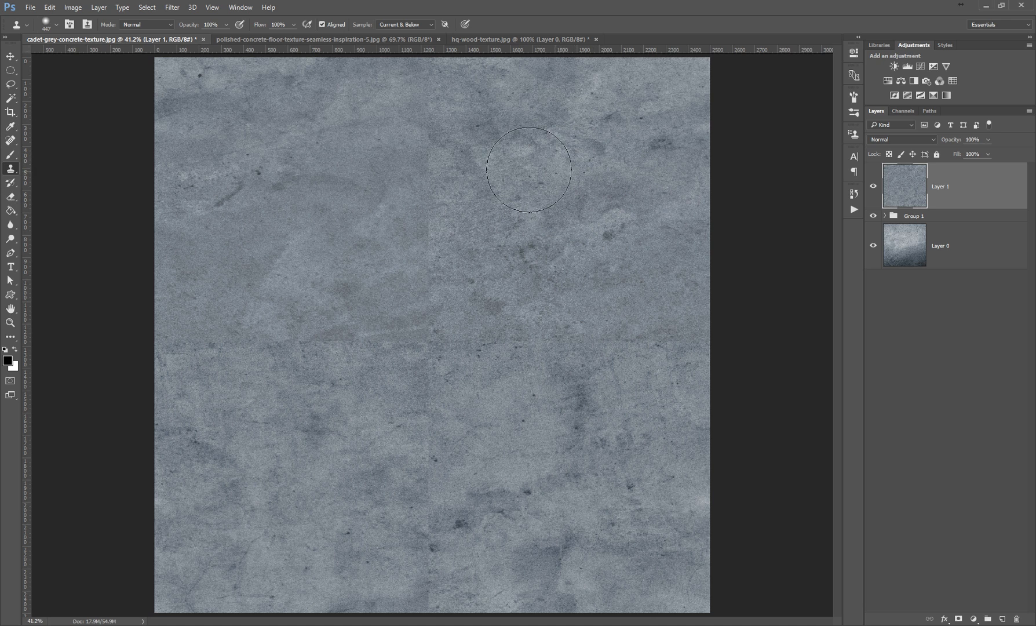
pyautogui.moveTo(564, 162)
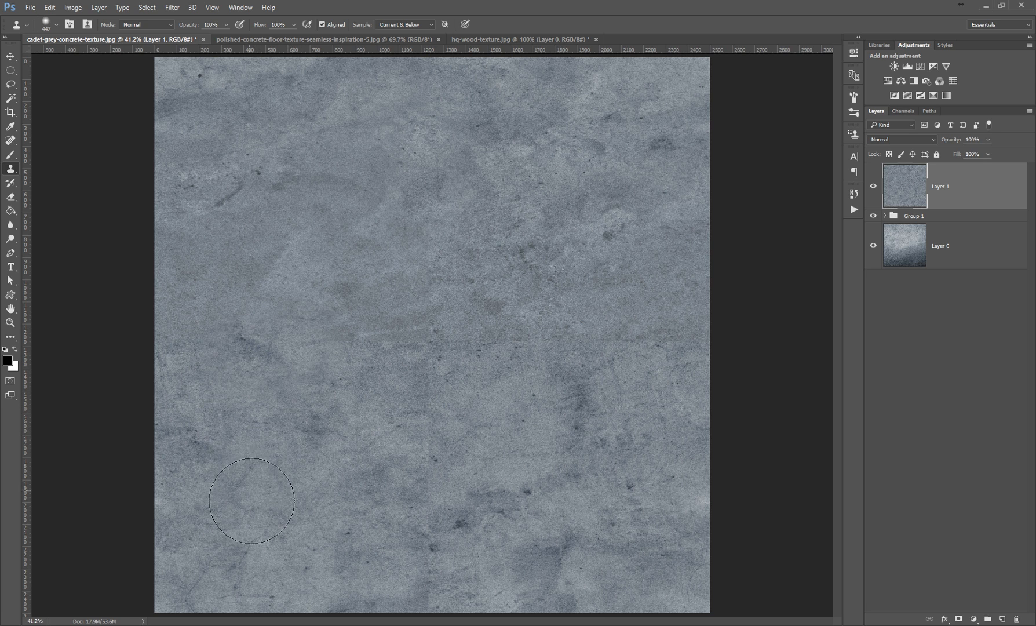
pyautogui.moveTo(251, 501); pyautogui.dragTo(238, 460)
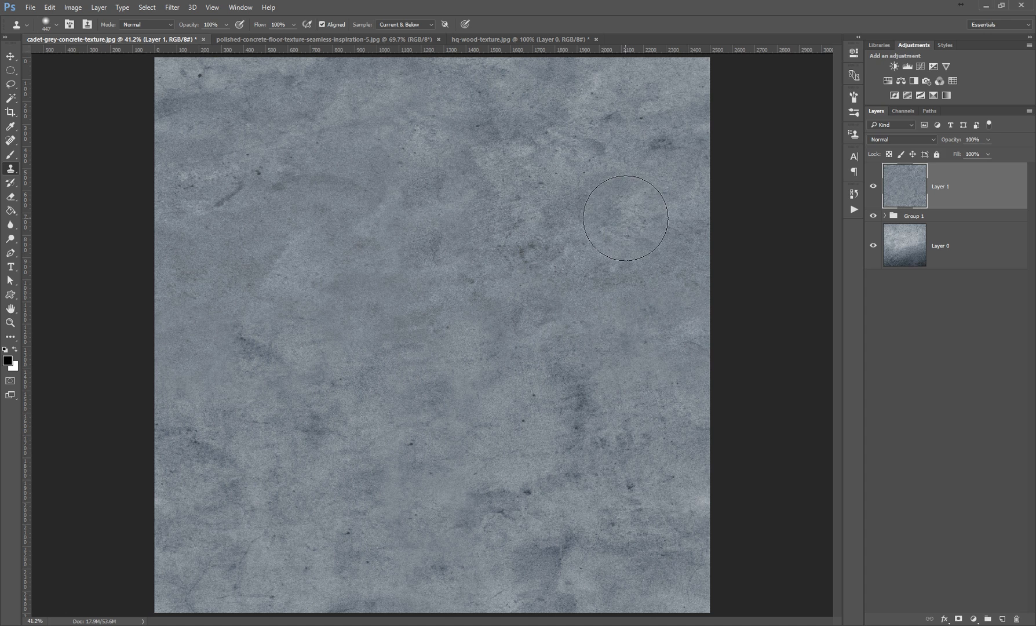
pyautogui.moveTo(626, 218); pyautogui.dragTo(565, 284)
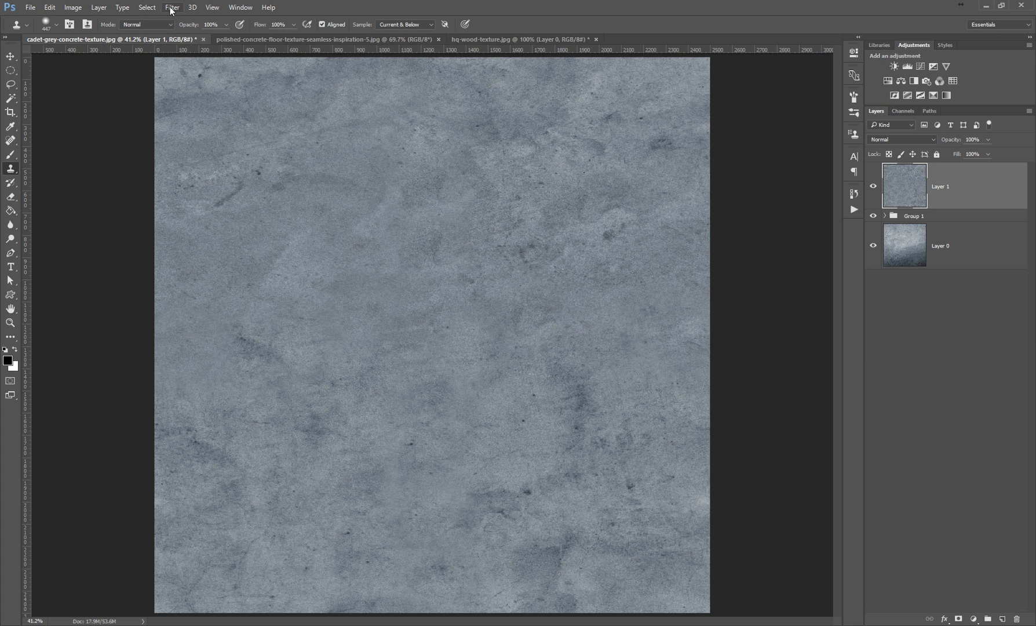
# Step: Offset Layer 1 again by +978 horizontal and -383 vertical with Wrap Around
pyautogui.click(171, 8)
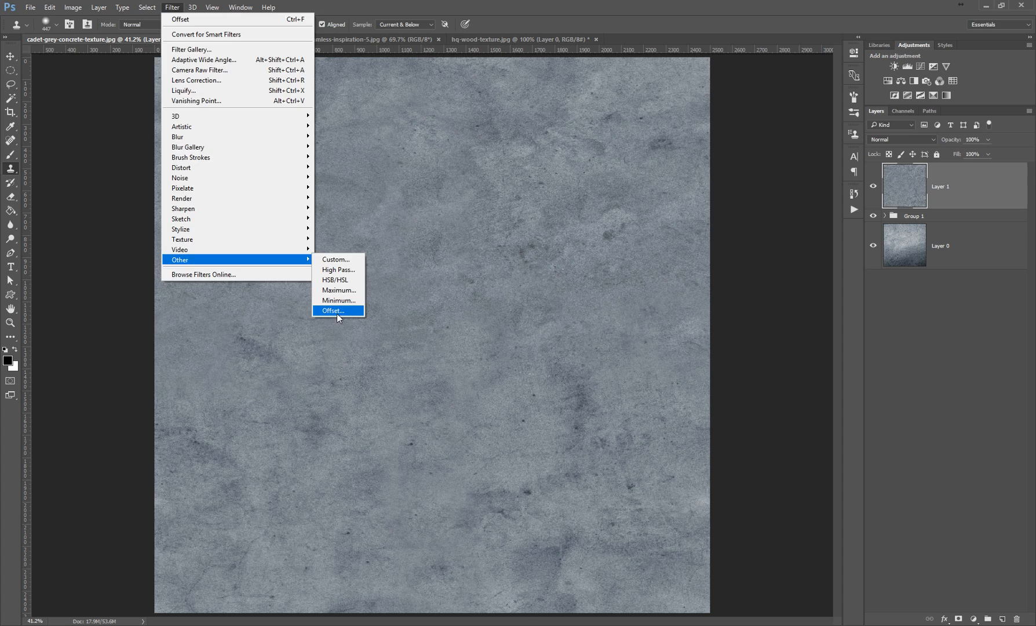
pyautogui.click(334, 311)
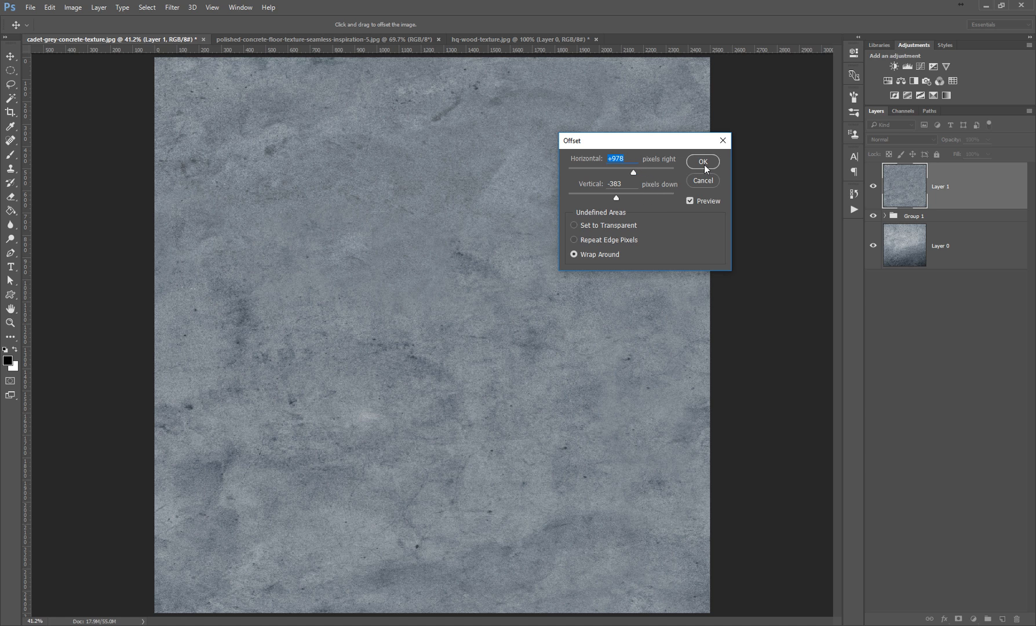
pyautogui.click(702, 161)
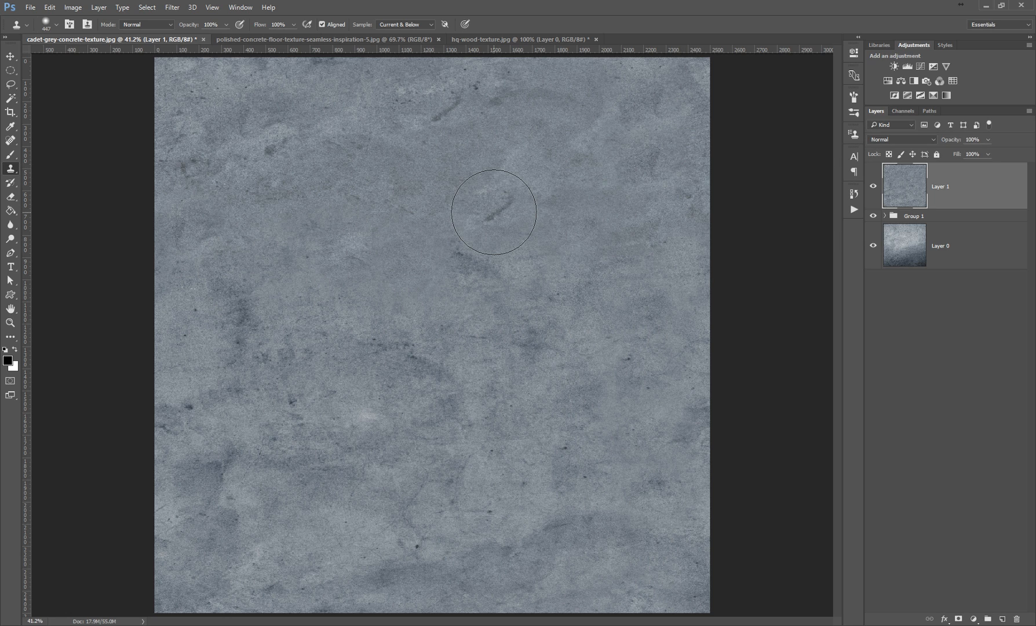